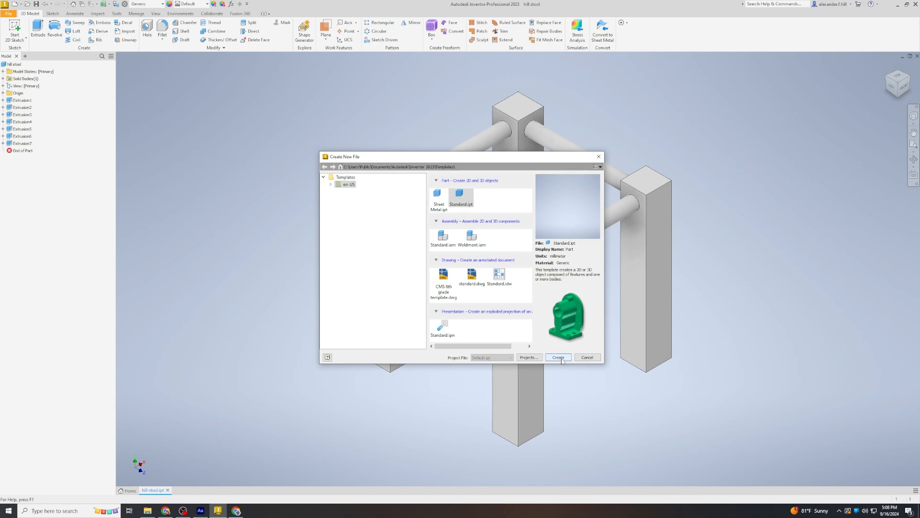
- Create a new part from the Standard.ipt template, then cancel Save As
left_click(558, 358)
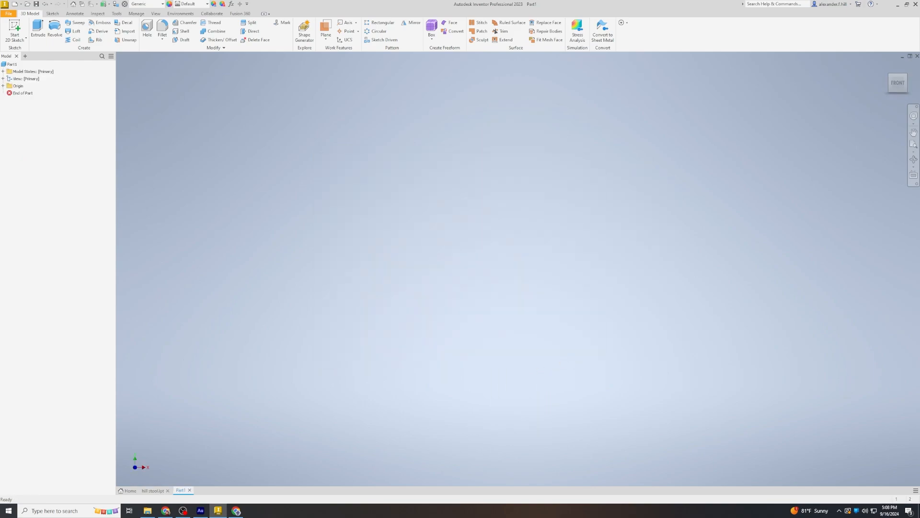
mouse_move(143, 70)
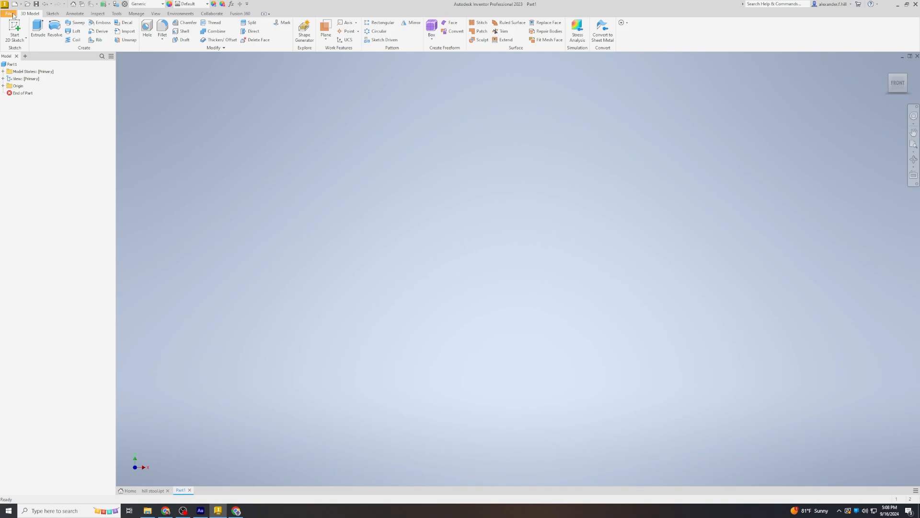
left_click(8, 13)
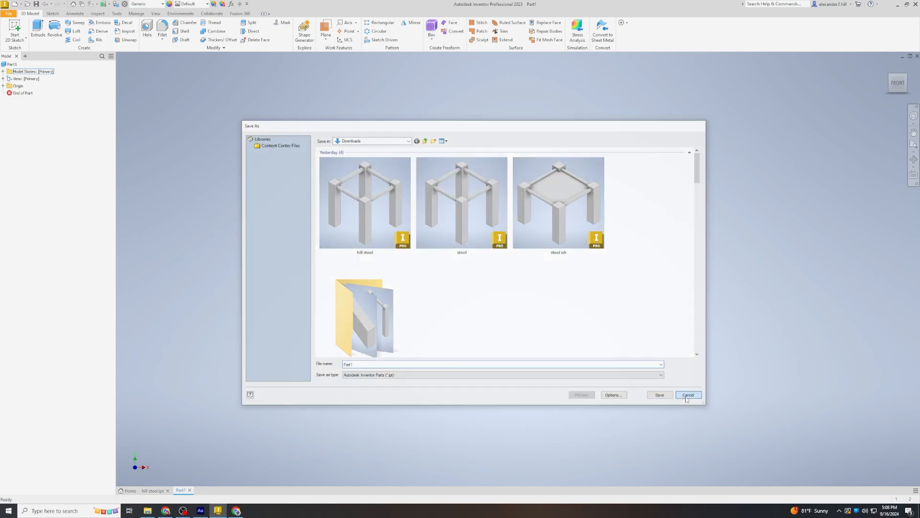
left_click(688, 394)
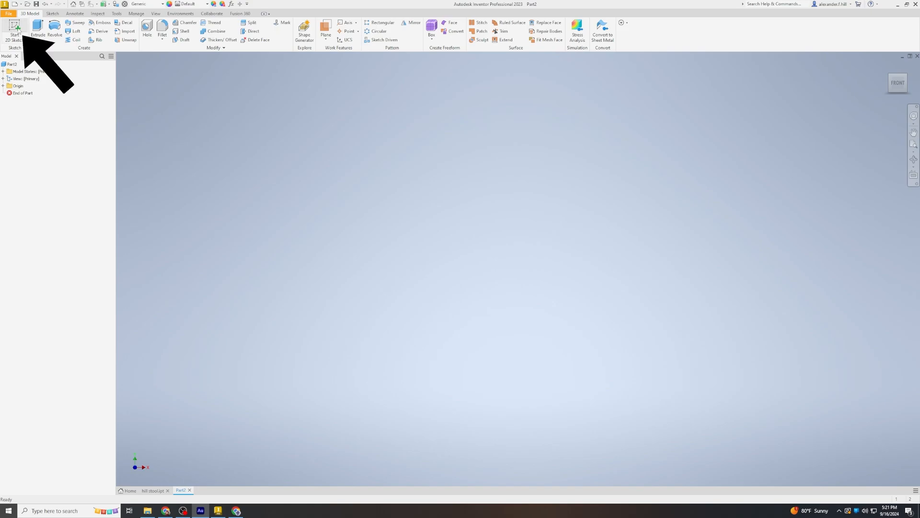
- Start Sketch1 on the XZ origin plane
left_click(11, 26)
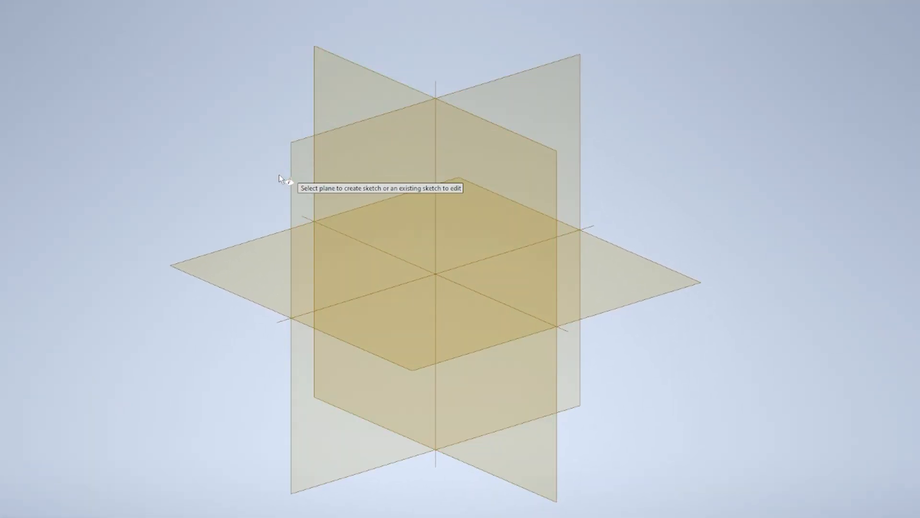
mouse_move(304, 256)
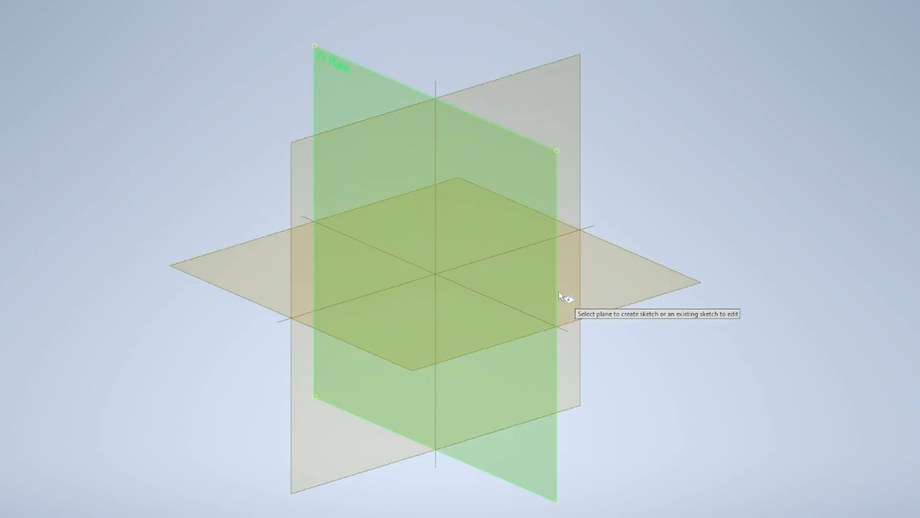
mouse_move(465, 340)
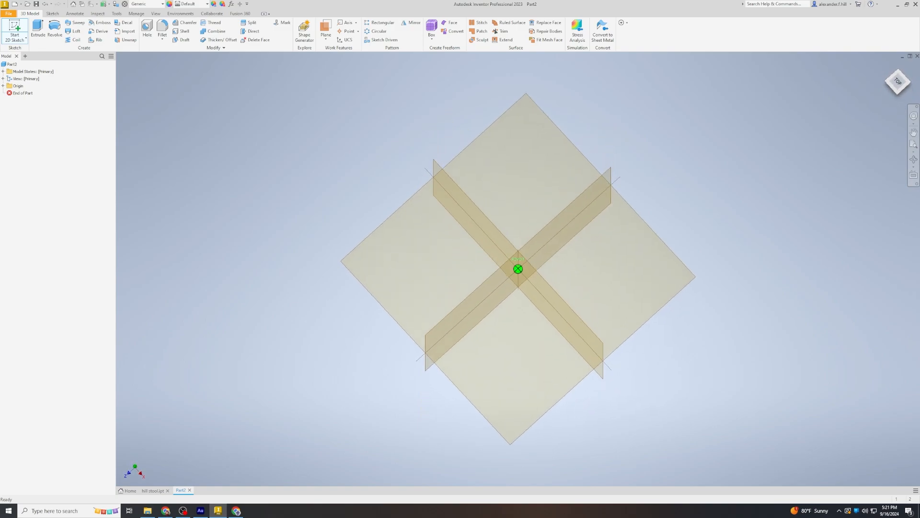
mouse_move(541, 132)
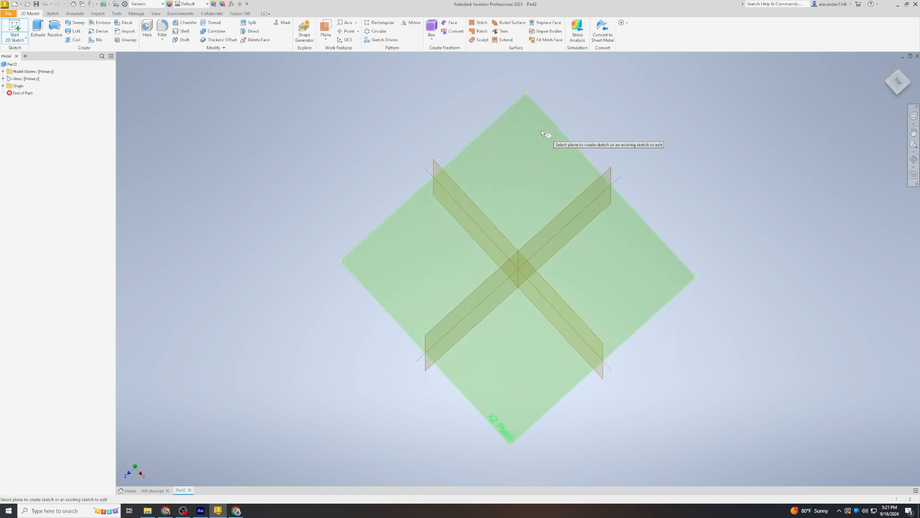
mouse_move(517, 151)
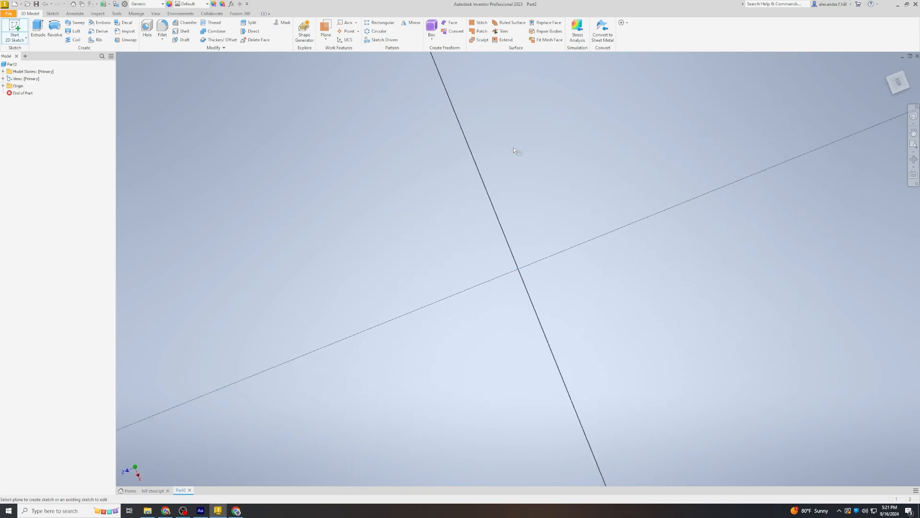
left_click(515, 150)
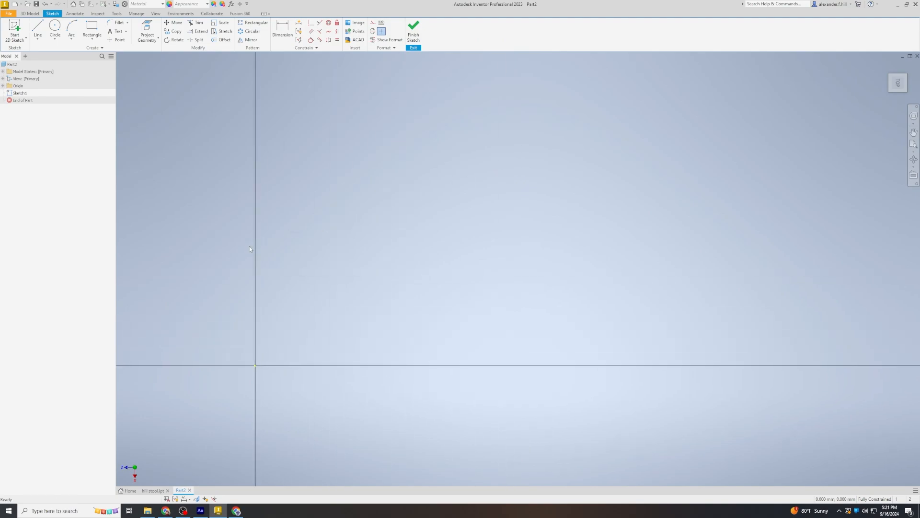
- Draw the first 50 x 50 mm square with the Rectangle tool
left_click(92, 31)
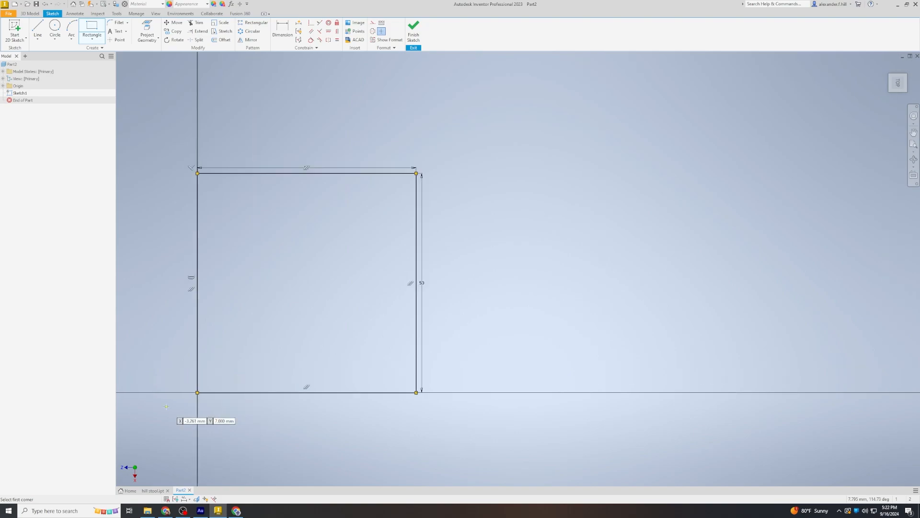
mouse_move(530, 298)
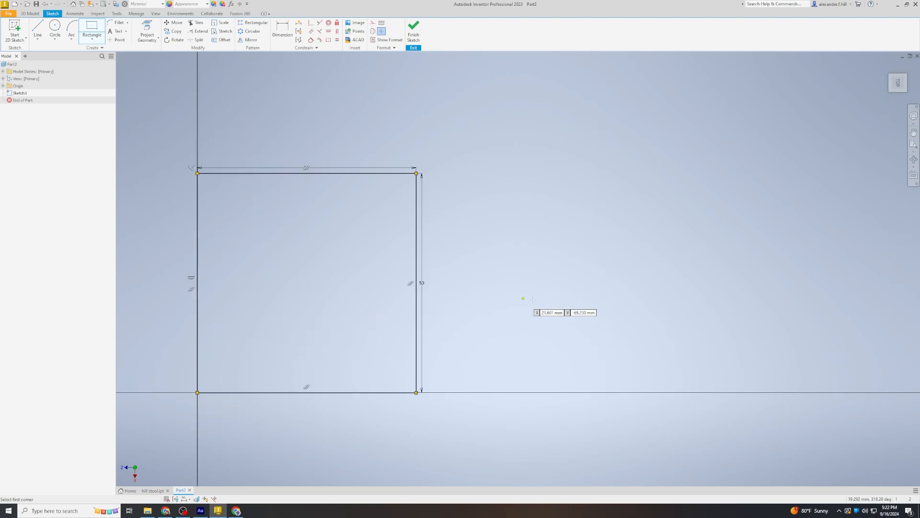
mouse_move(518, 298)
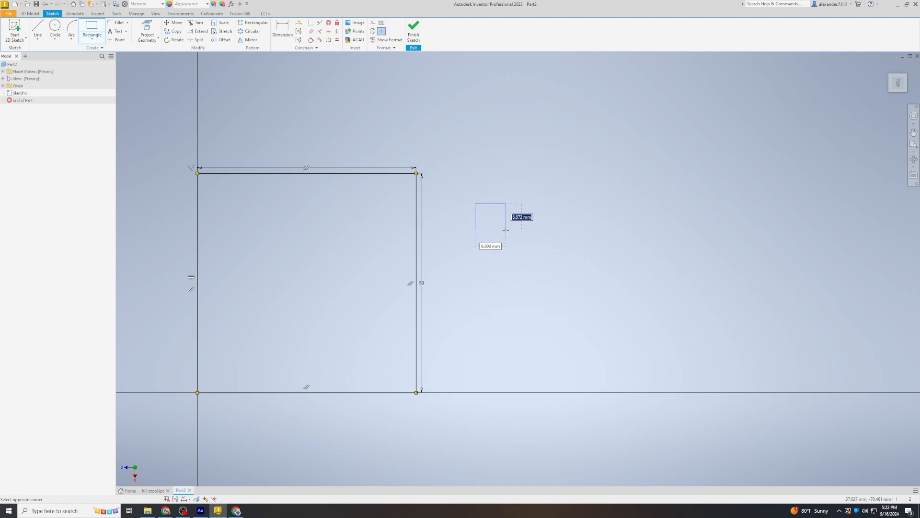
type("50")
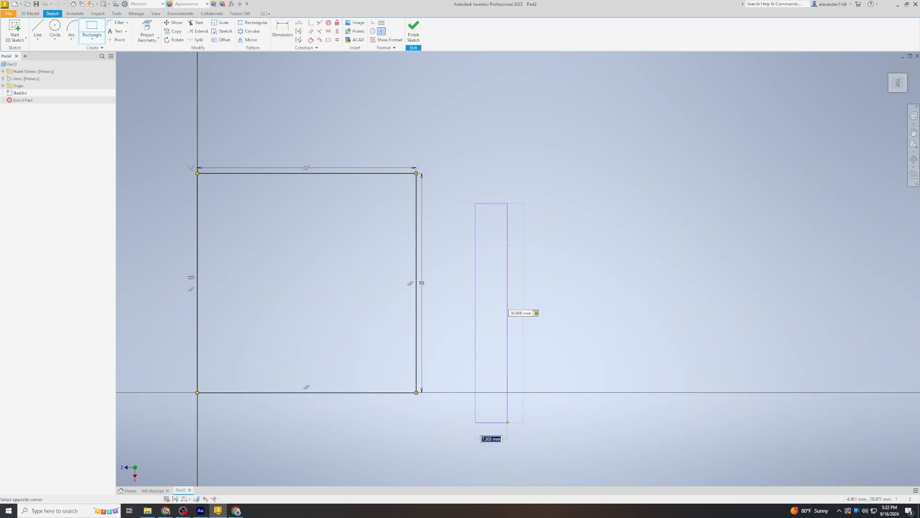
type("50")
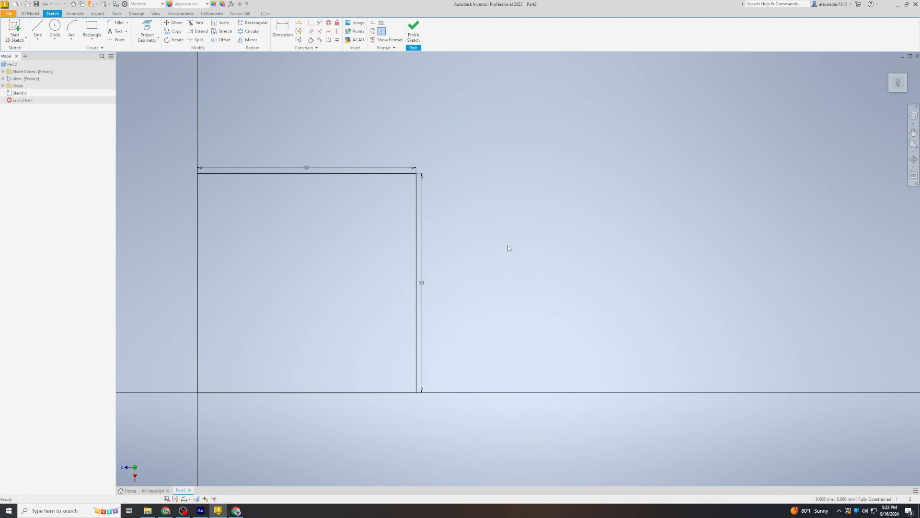
- Dimension a square edge and draw further squares, including one at top left
left_click(92, 31)
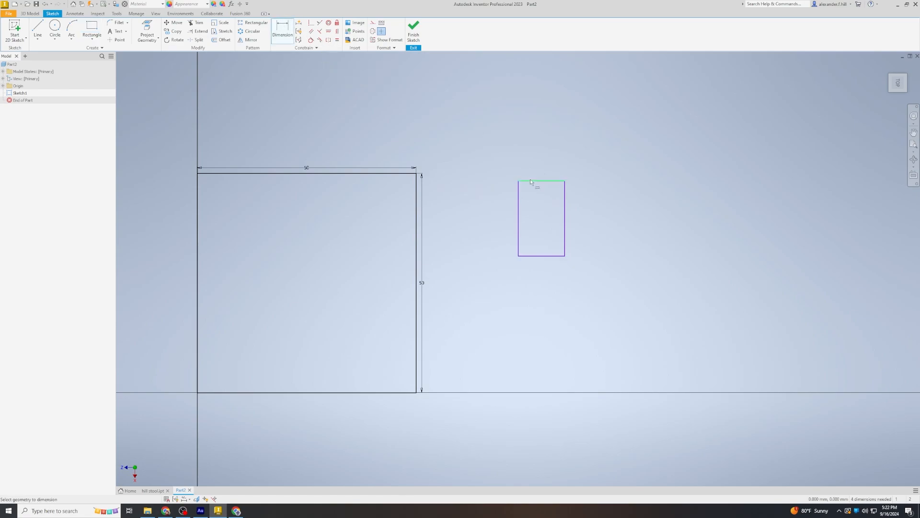
left_click(531, 182)
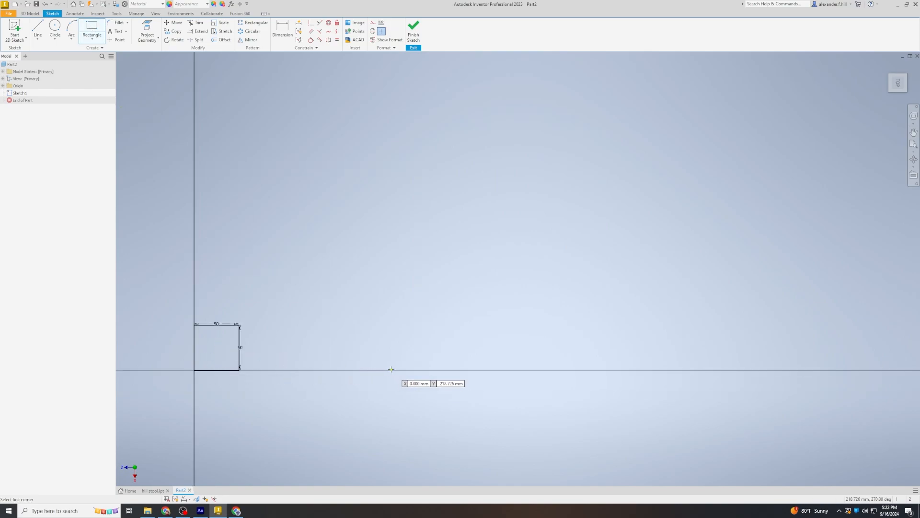
left_click(392, 317)
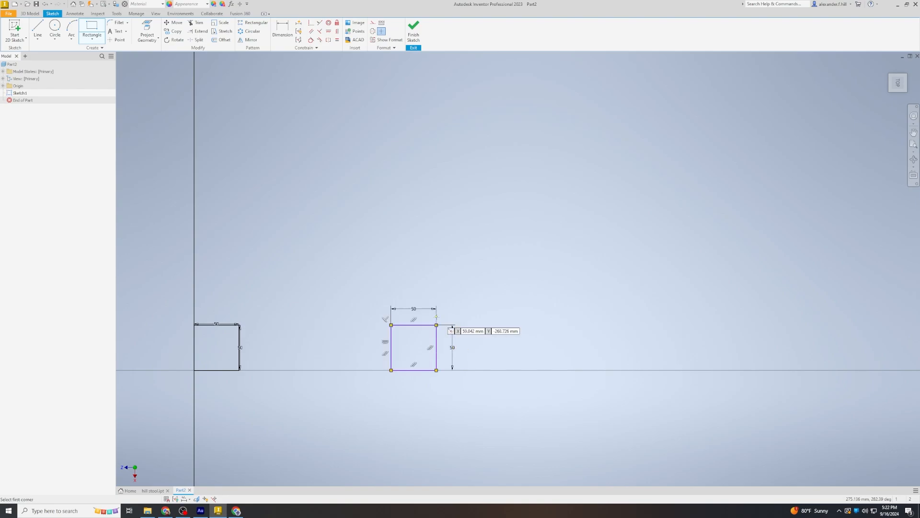
left_click(195, 126)
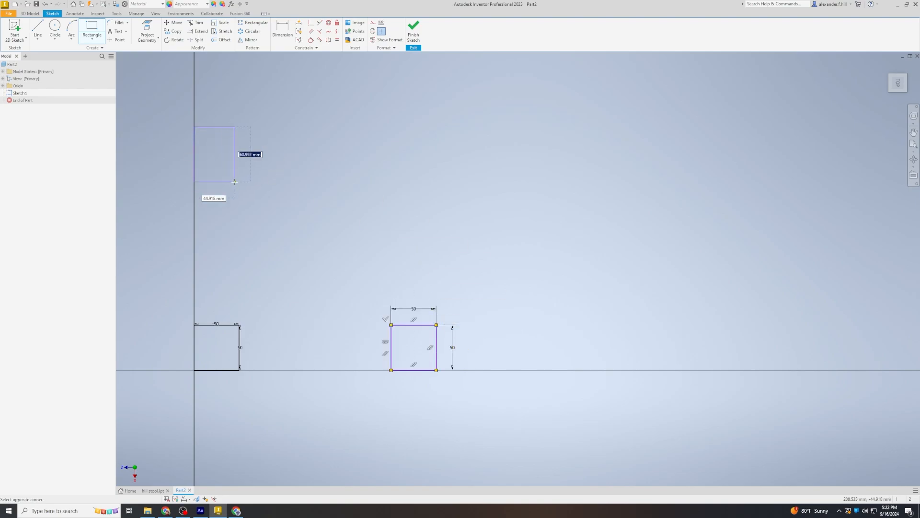
left_click(235, 180)
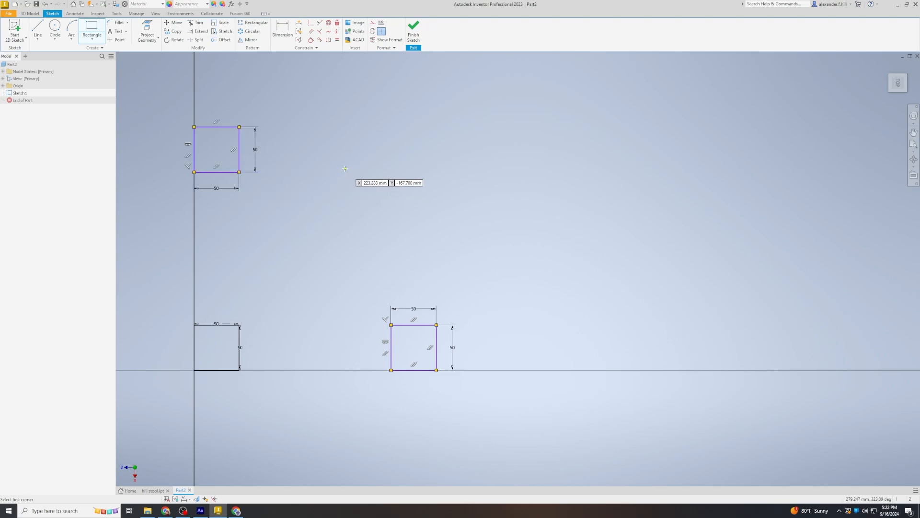
mouse_move(364, 188)
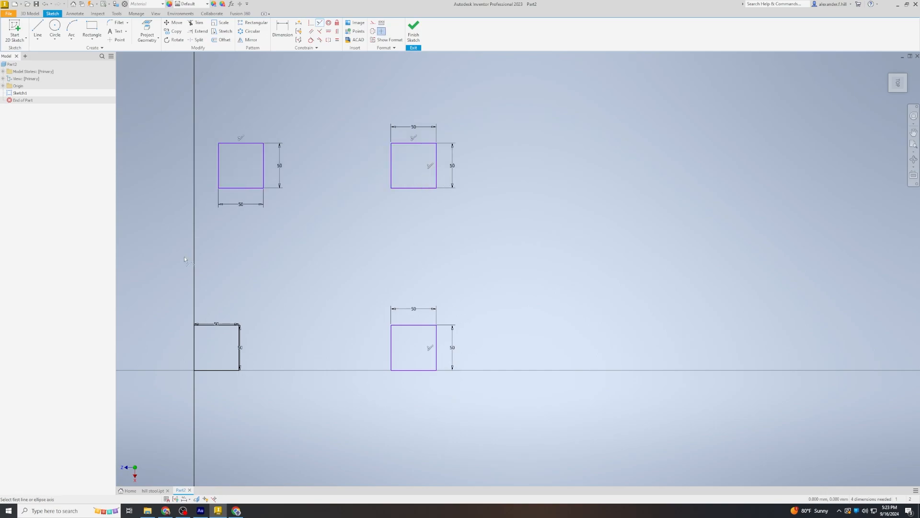
- Make the left squares collinear, add 300 mm spacing dimensions, and finish Sketch1
left_click(218, 165)
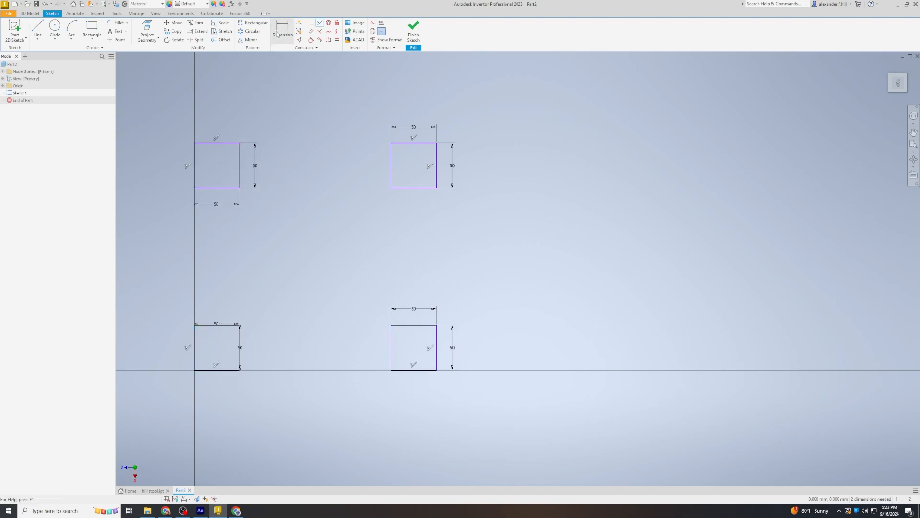
left_click(283, 34)
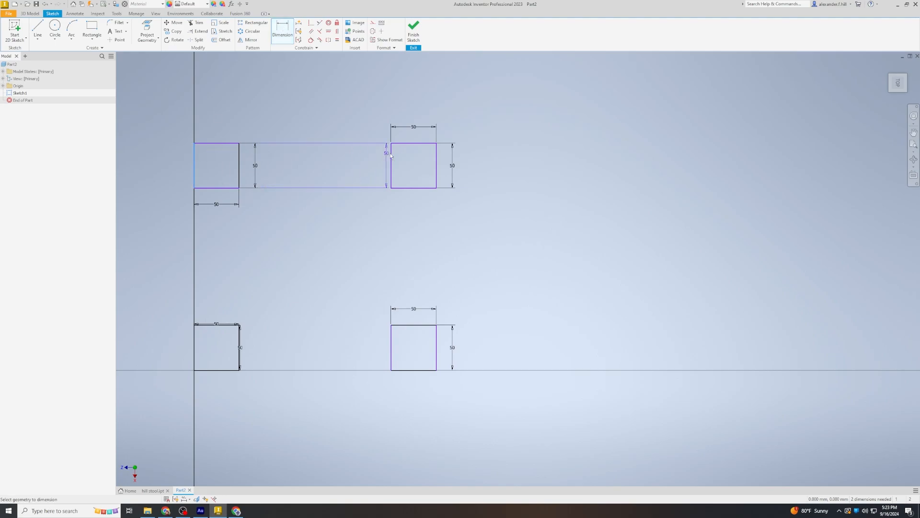
left_click(353, 102)
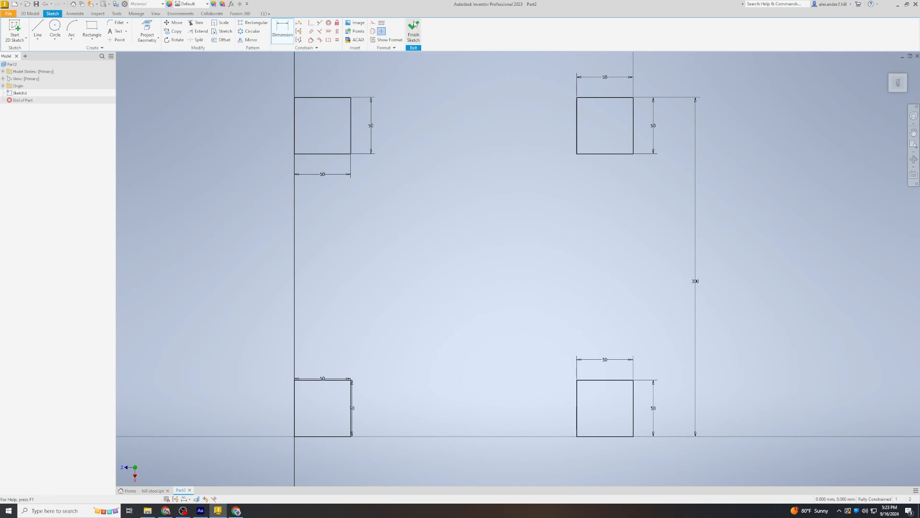
left_click(414, 29)
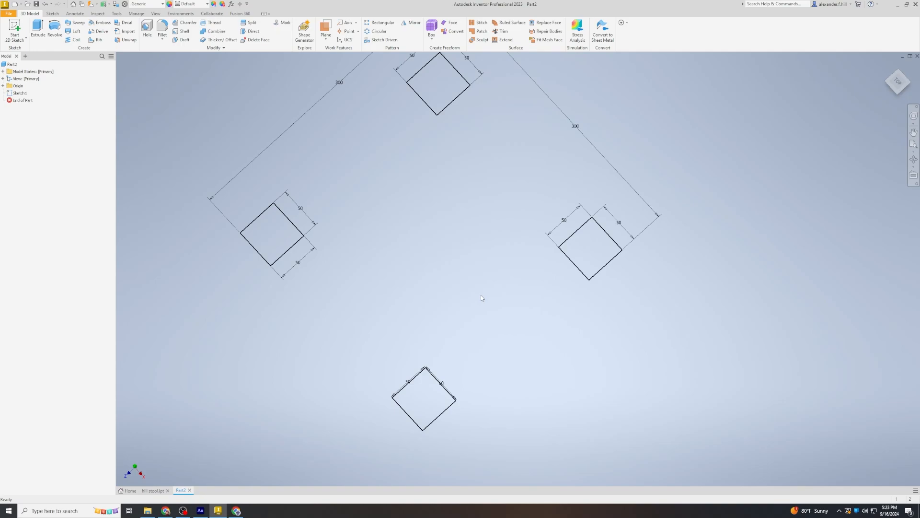
- Extrude all four square profiles 200 mm as Extrusion1
left_click(37, 30)
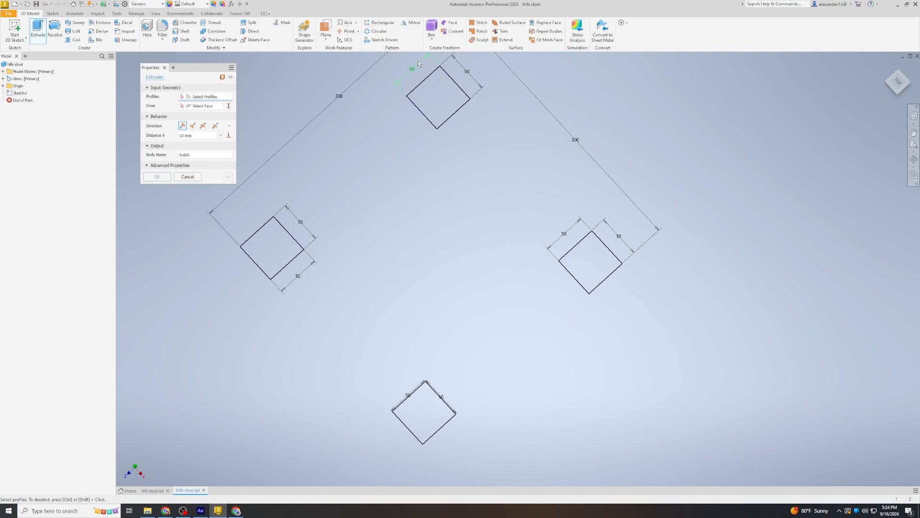
left_click(437, 97)
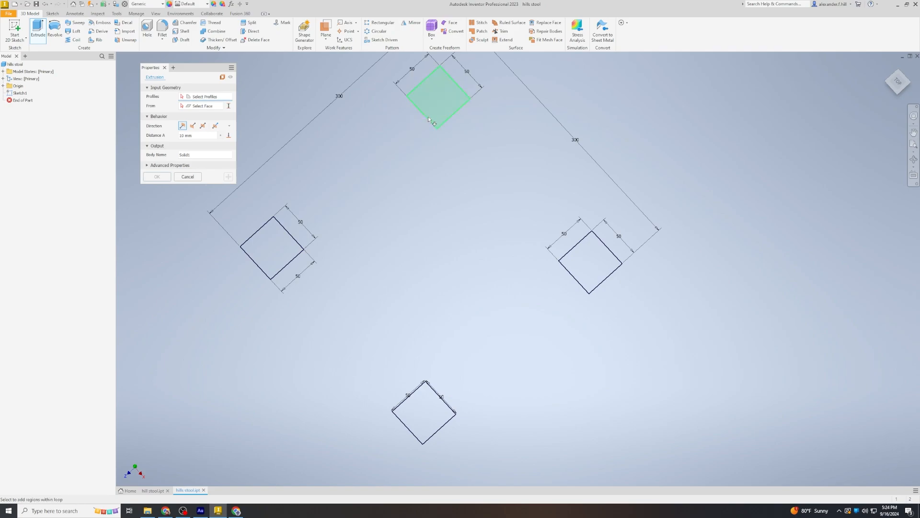
left_click(439, 95)
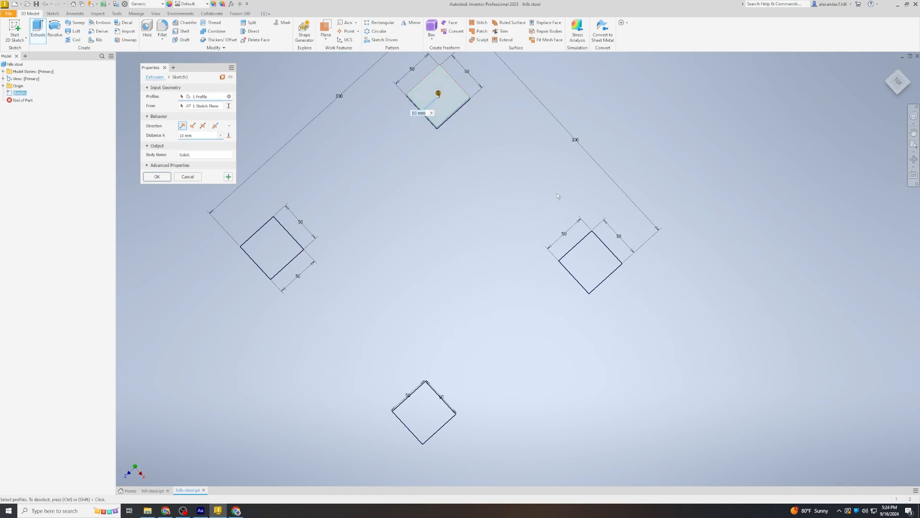
left_click(273, 249)
type("100")
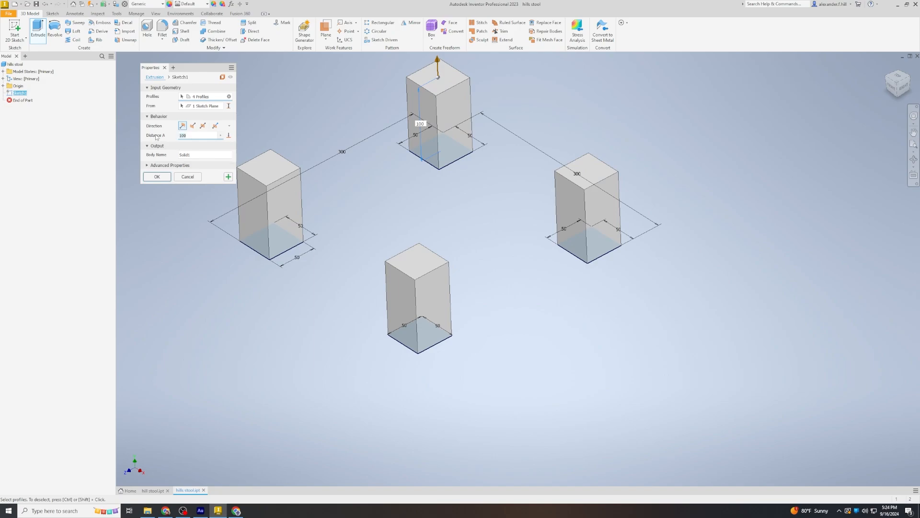
type("200")
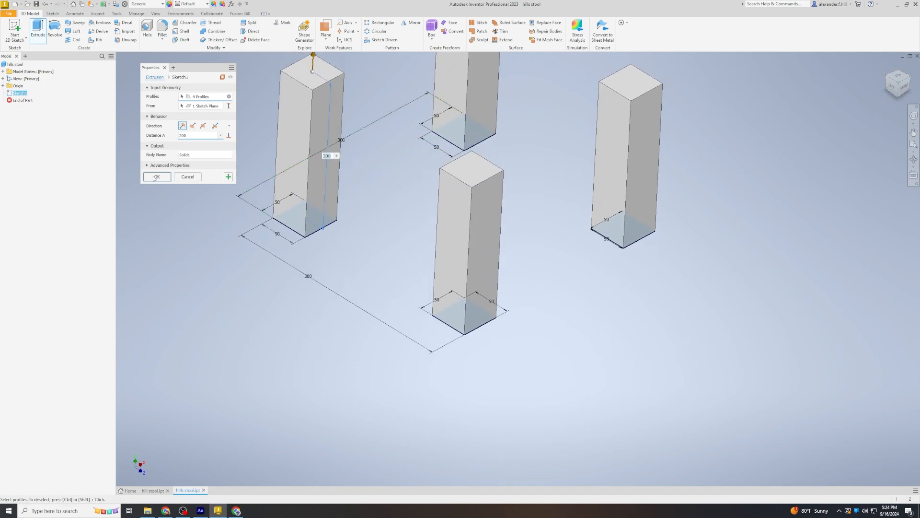
left_click(157, 177)
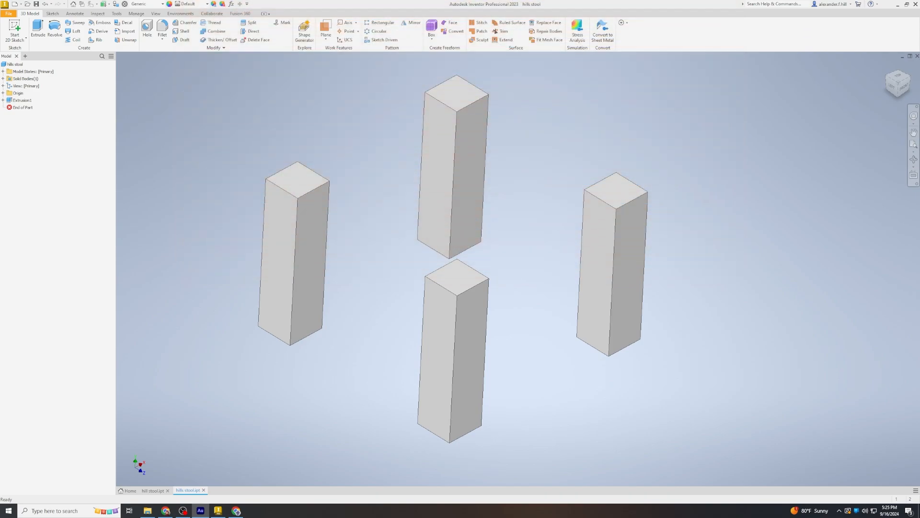
mouse_move(123, 199)
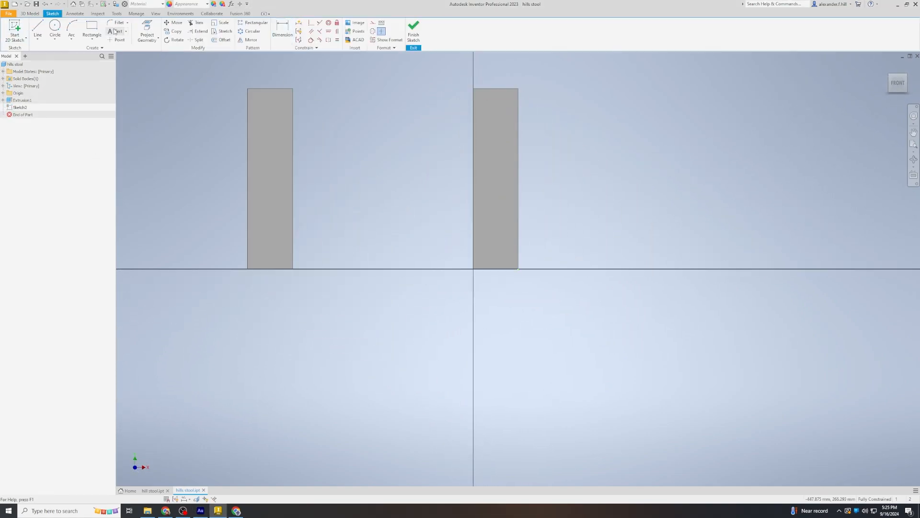
left_click(55, 29)
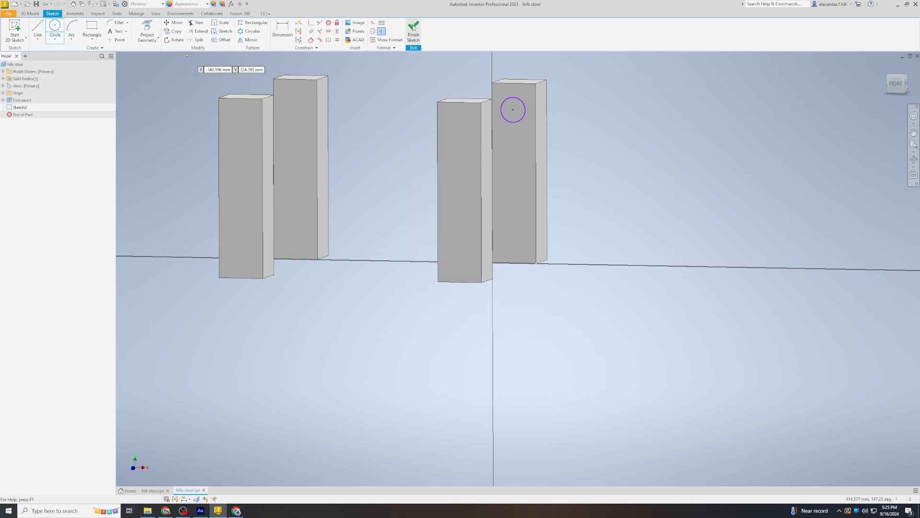
right_click(19, 108)
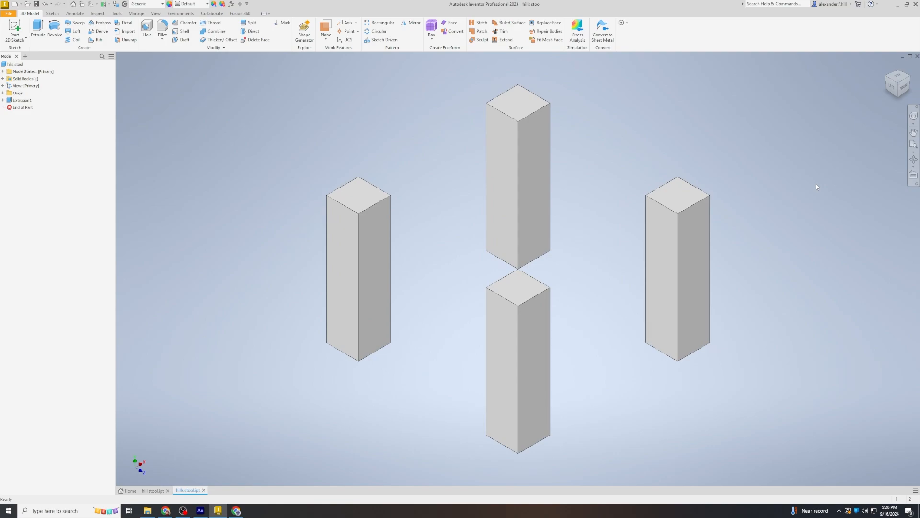
left_click(235, 21)
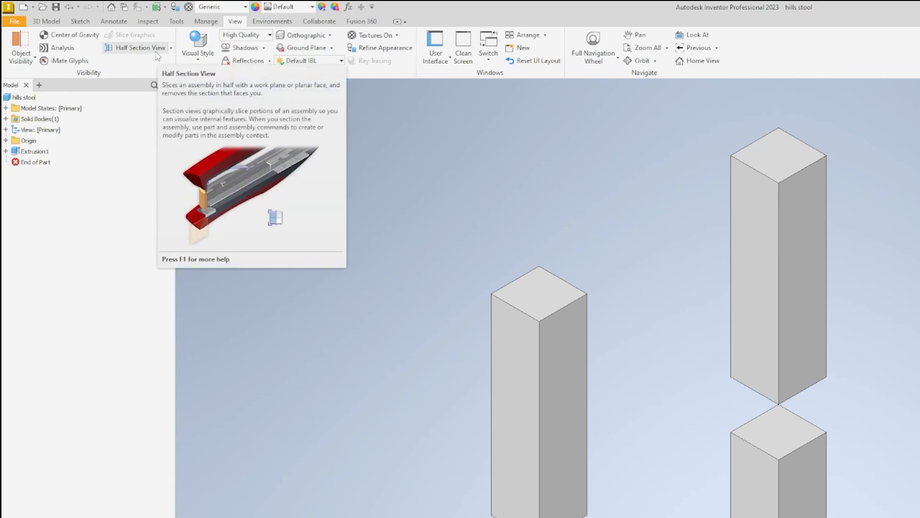
- Apply a Half Section View from the View tab and confirm the section plane
left_click(170, 47)
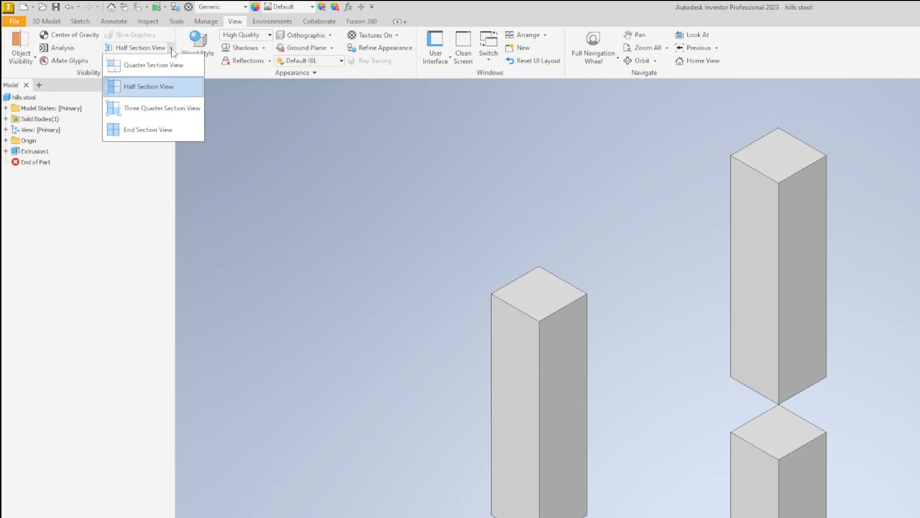
mouse_move(166, 93)
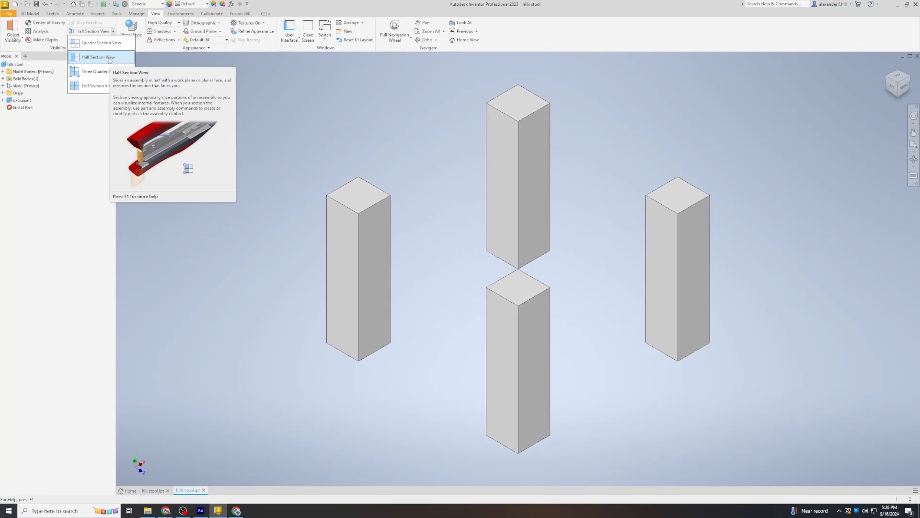
left_click(97, 57)
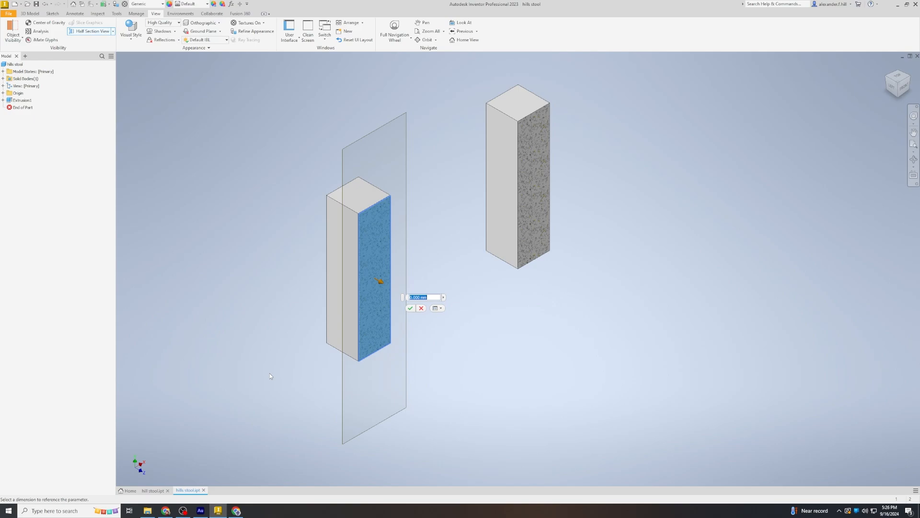
mouse_move(269, 373)
type("1")
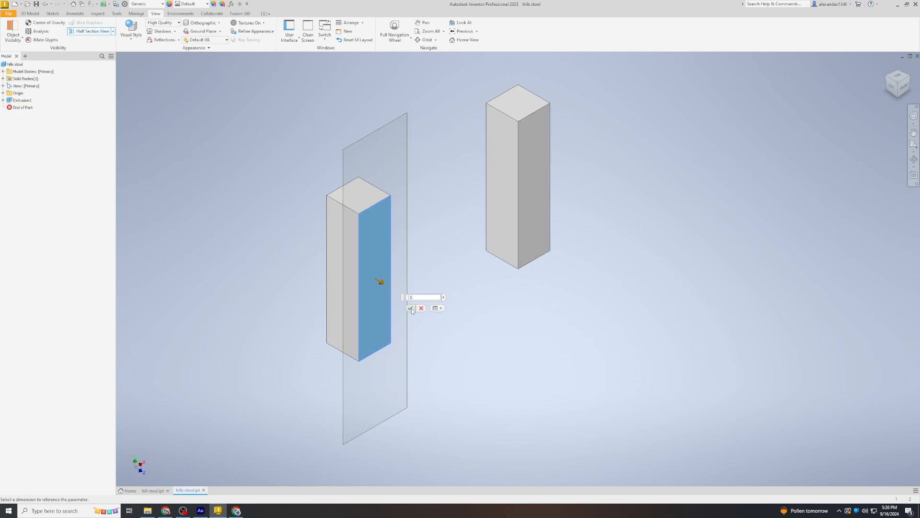
left_click(411, 309)
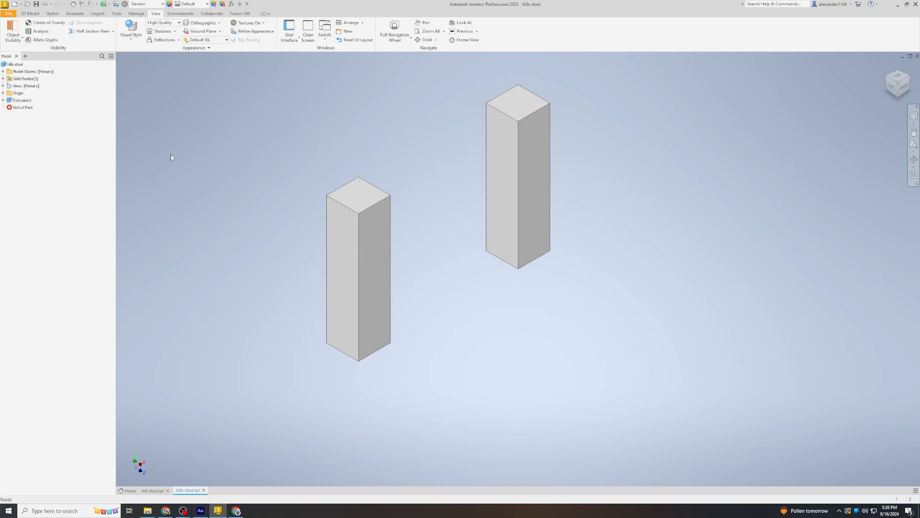
mouse_move(148, 129)
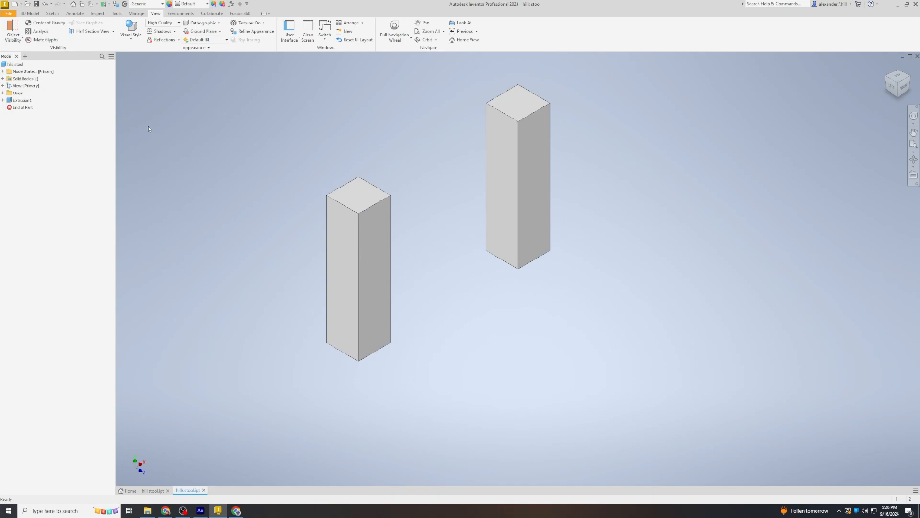
- Switch back to the 3D Model ribbon tab
left_click(29, 14)
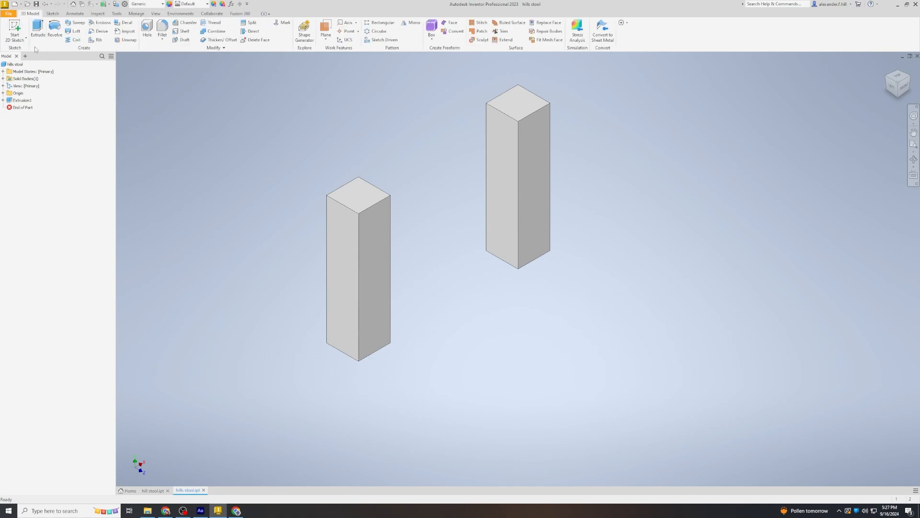
- Sketch circles on the leg faces, dimensioned 25 mm from top and side edges
left_click(14, 29)
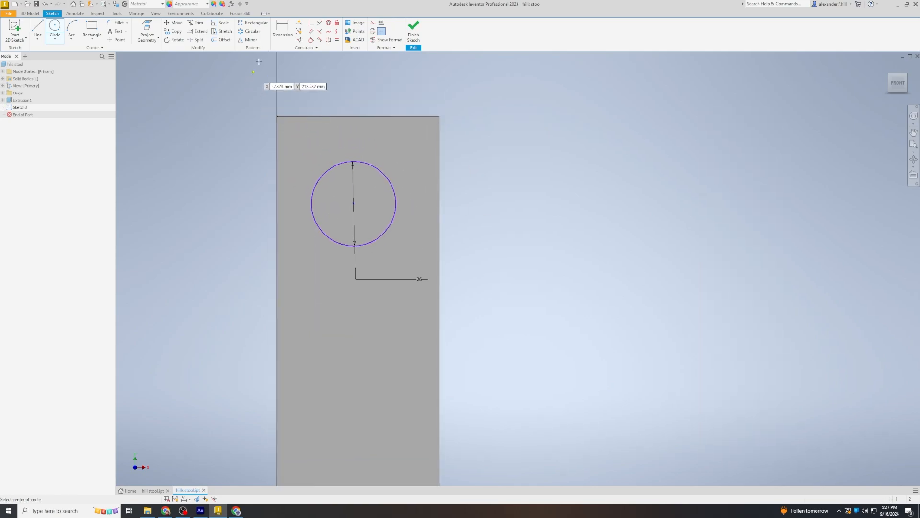
left_click(282, 28)
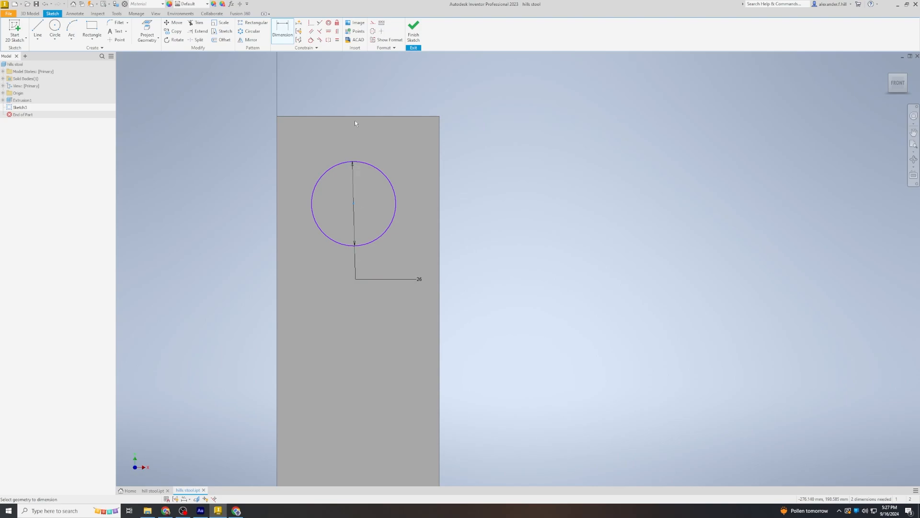
left_click(352, 202)
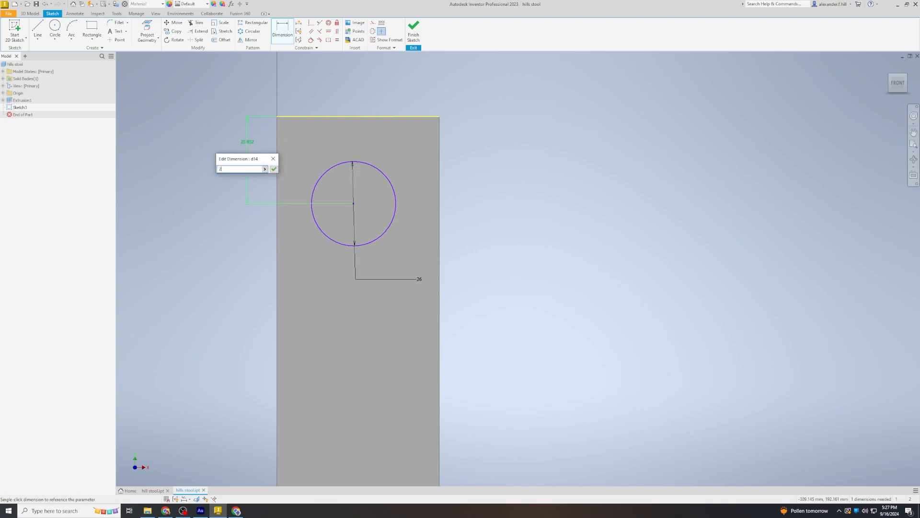
left_click(274, 169)
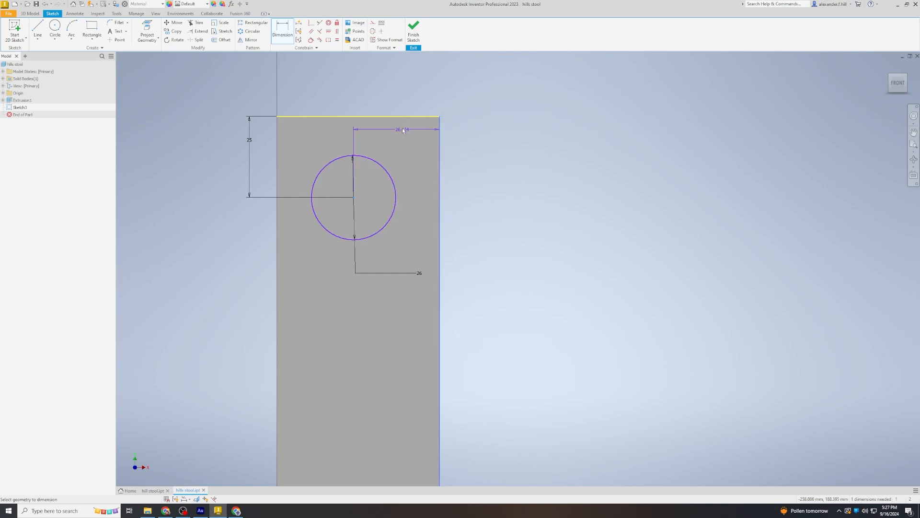
left_click(401, 129)
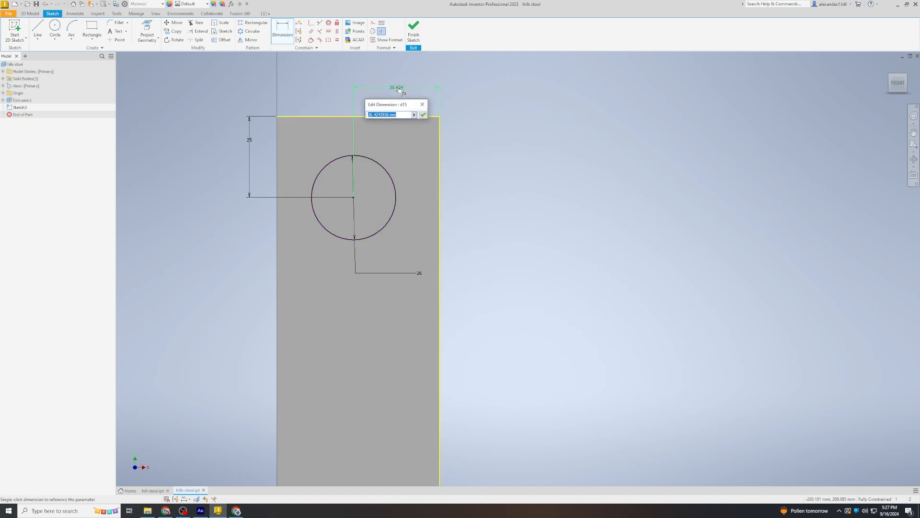
type("50")
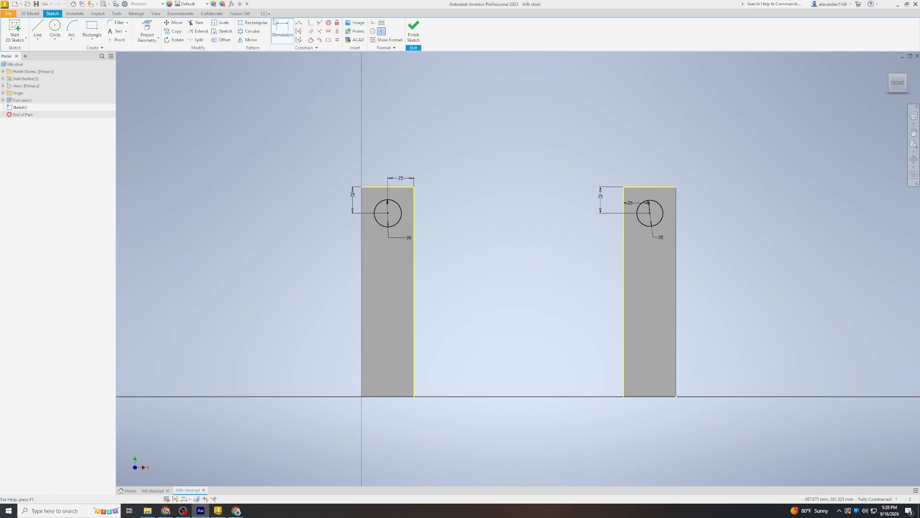
- Finish the circle sketch and extrude-cut the circles as 10 mm dowel pockets
left_click(413, 30)
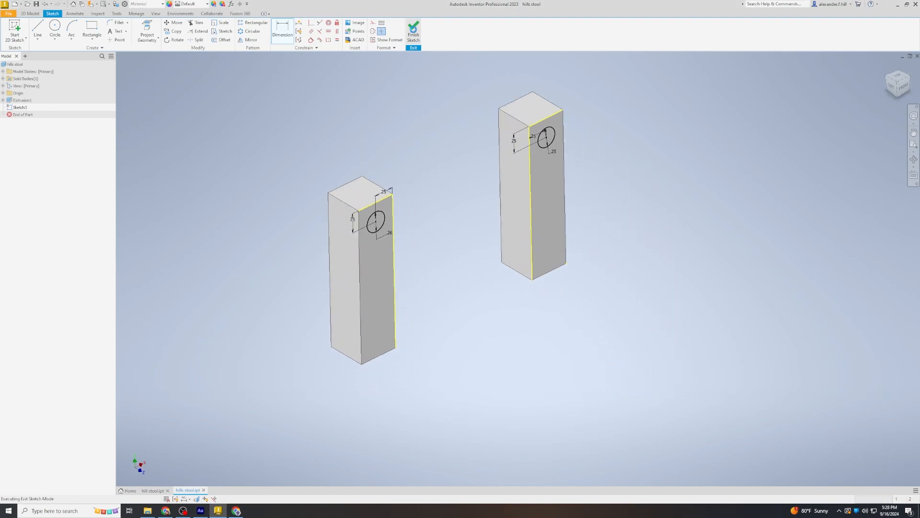
left_click(413, 29)
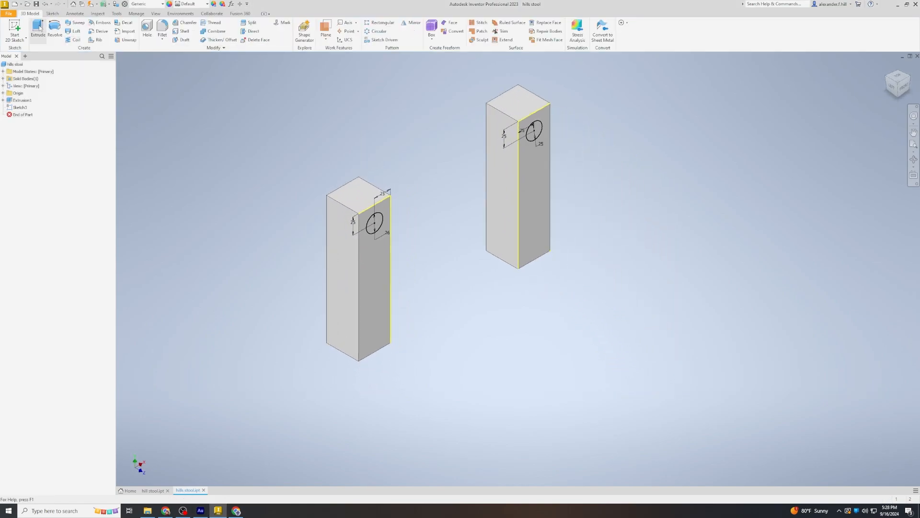
left_click(37, 30)
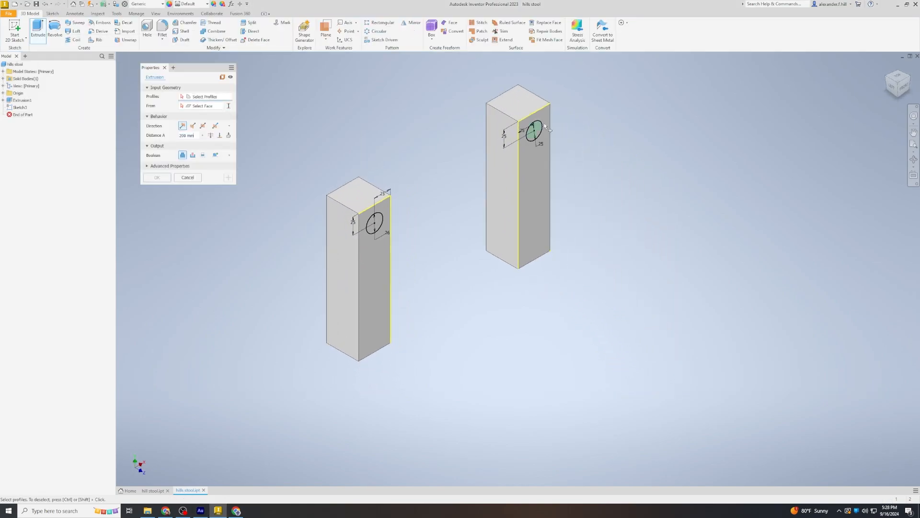
left_click(533, 131)
type("10")
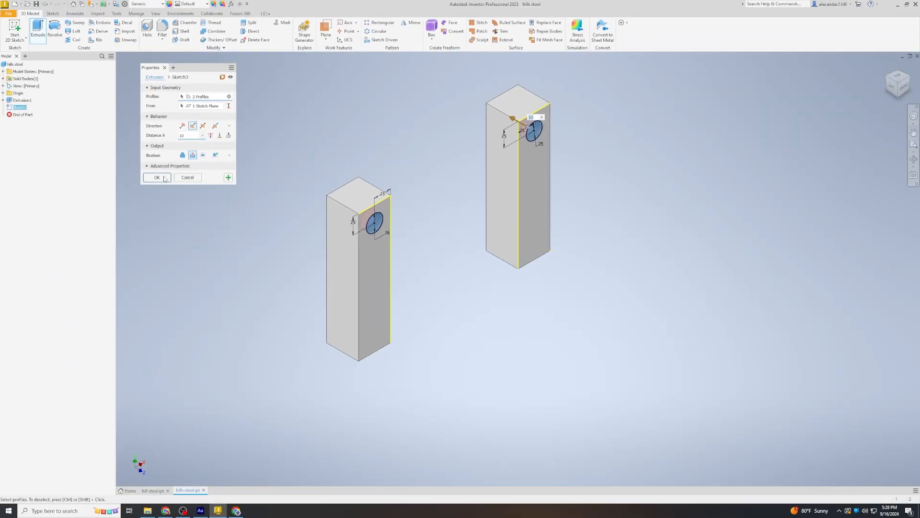
left_click(156, 178)
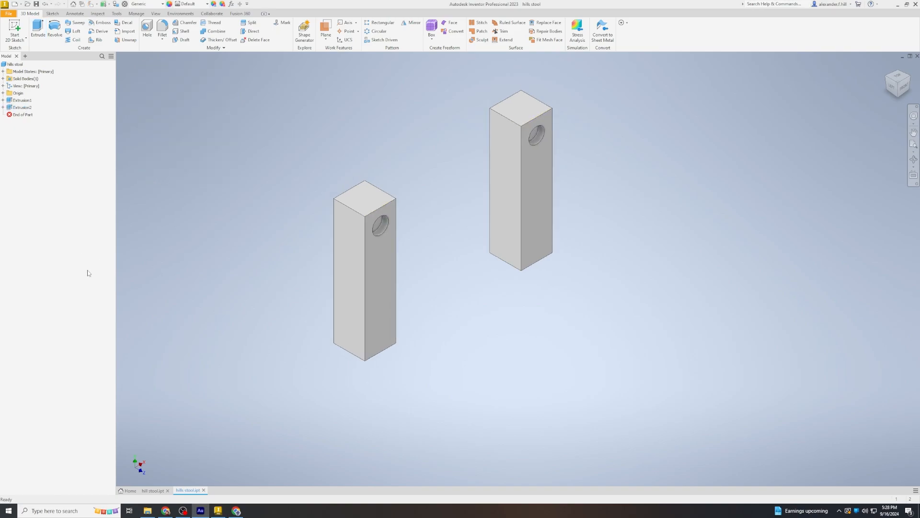
mouse_move(137, 79)
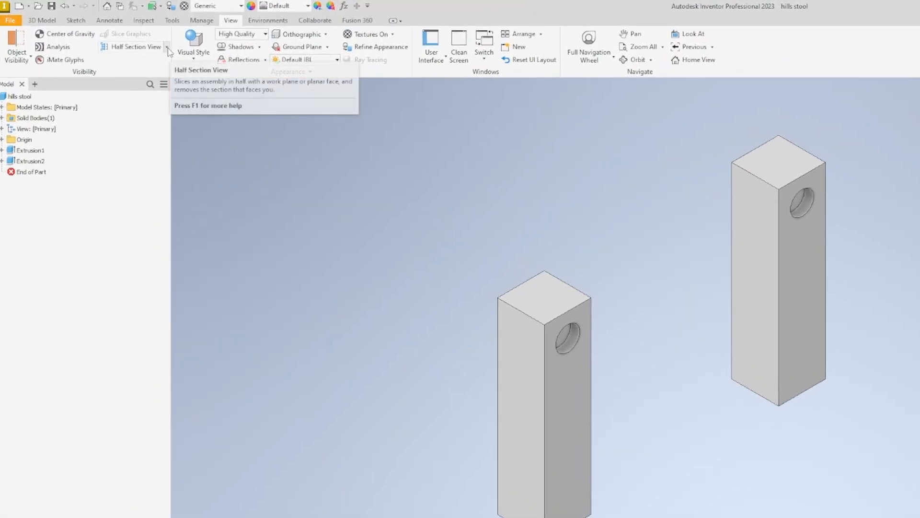
- End the Half Section View so all four legs show again
left_click(167, 47)
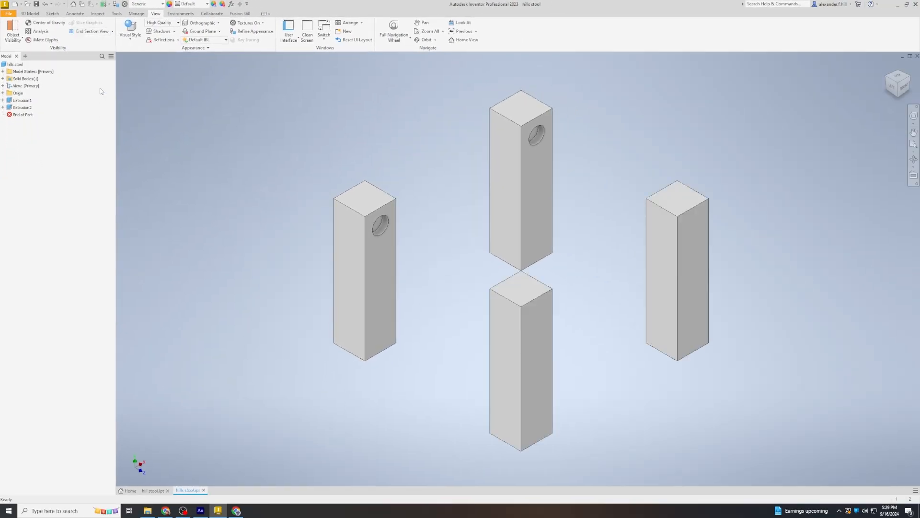
mouse_move(196, 141)
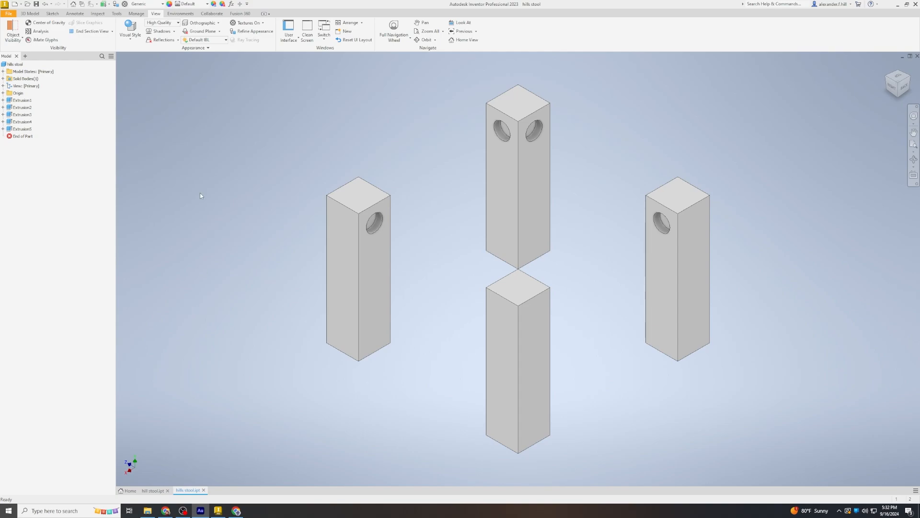
mouse_move(134, 170)
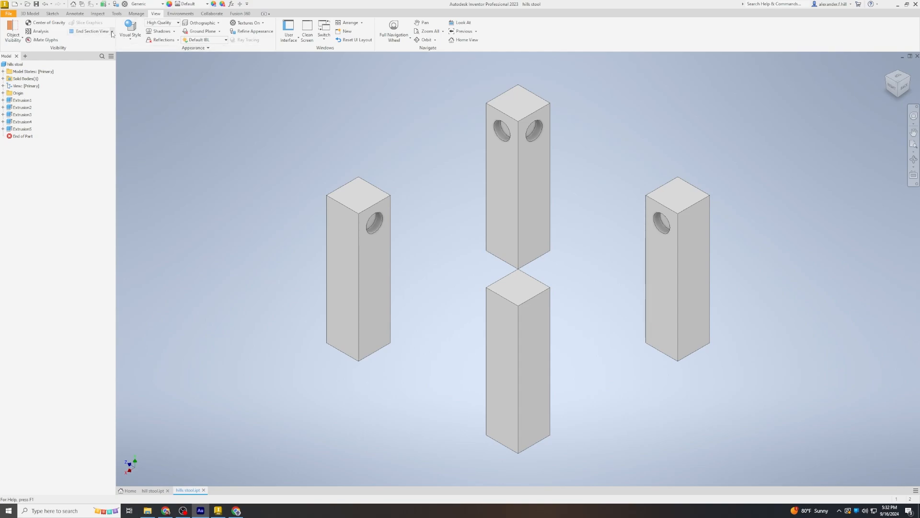
- Cut a half section view through the leg face, showing two cut legs straight on
left_click(89, 31)
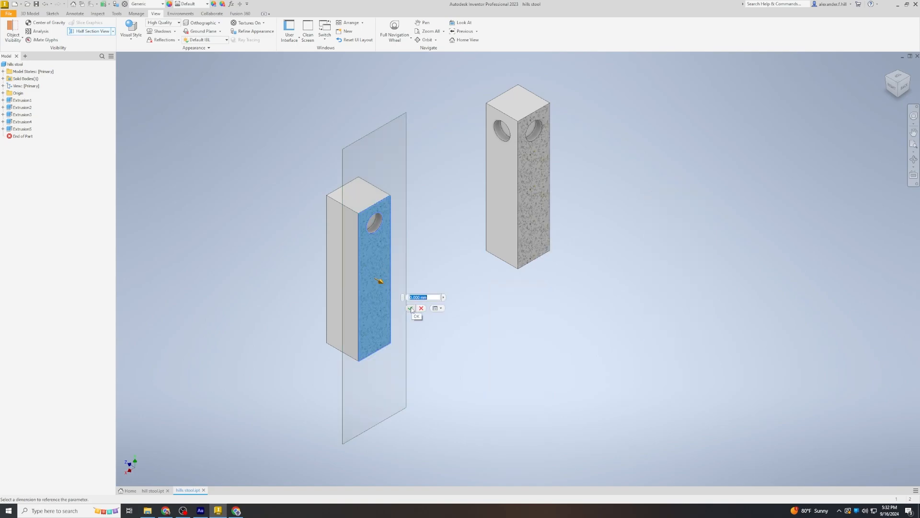
left_click(411, 308)
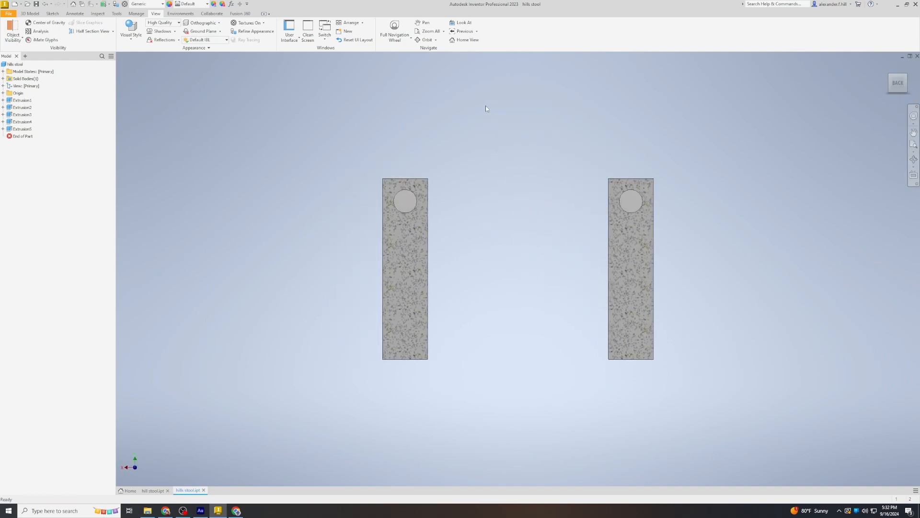
left_click(30, 14)
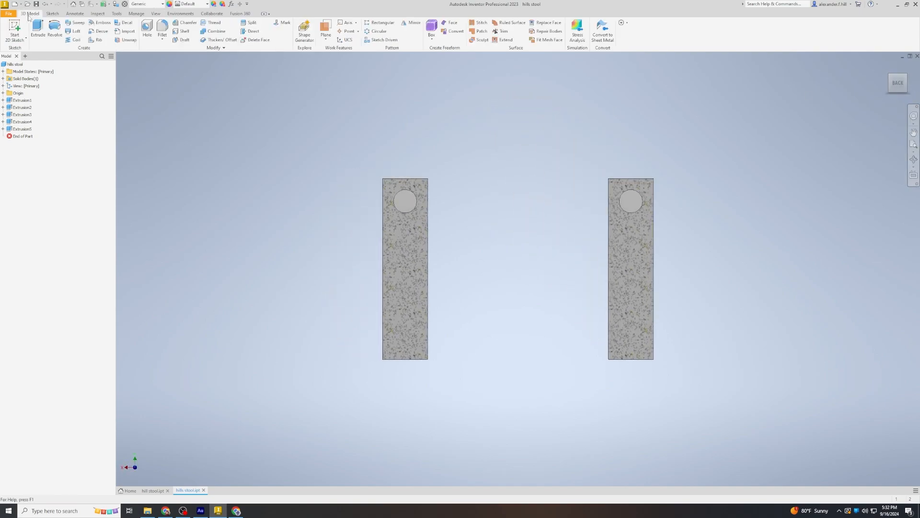
- Sketch a 25 mm circle over each hole on the sectioned leg face
left_click(15, 31)
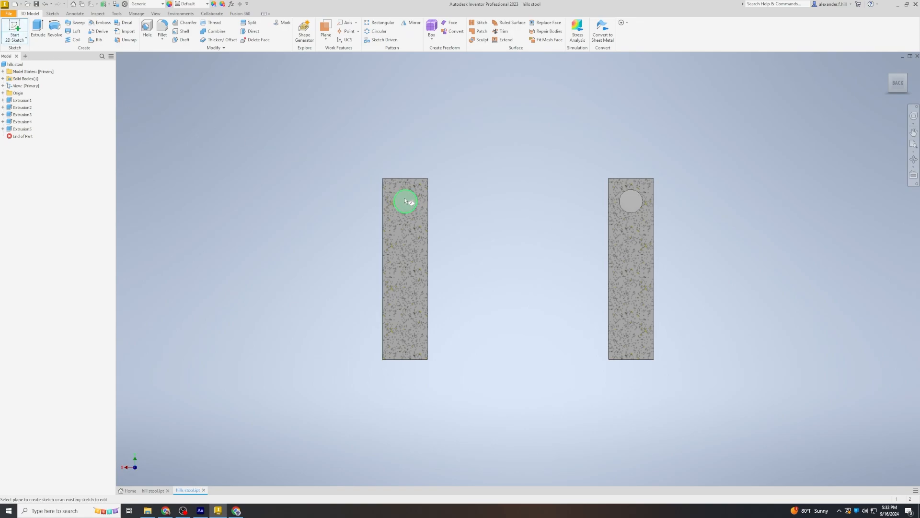
left_click(405, 201)
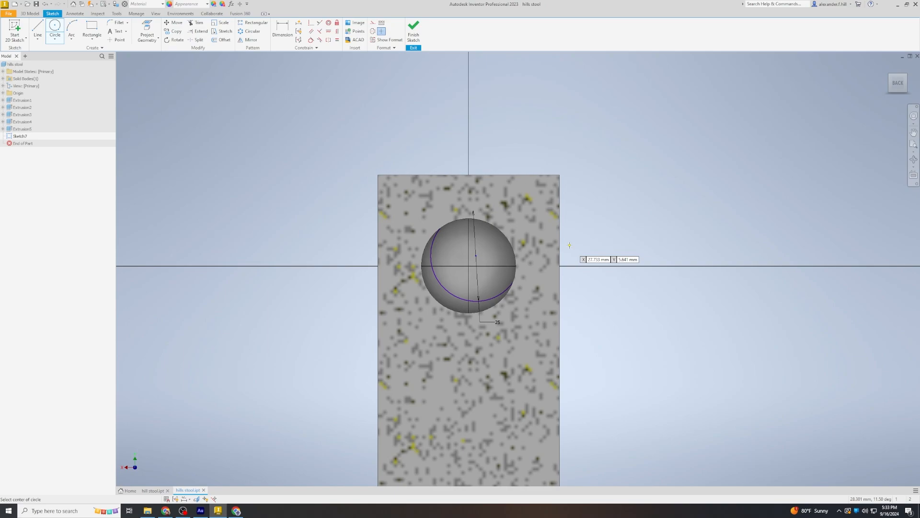
mouse_move(564, 247)
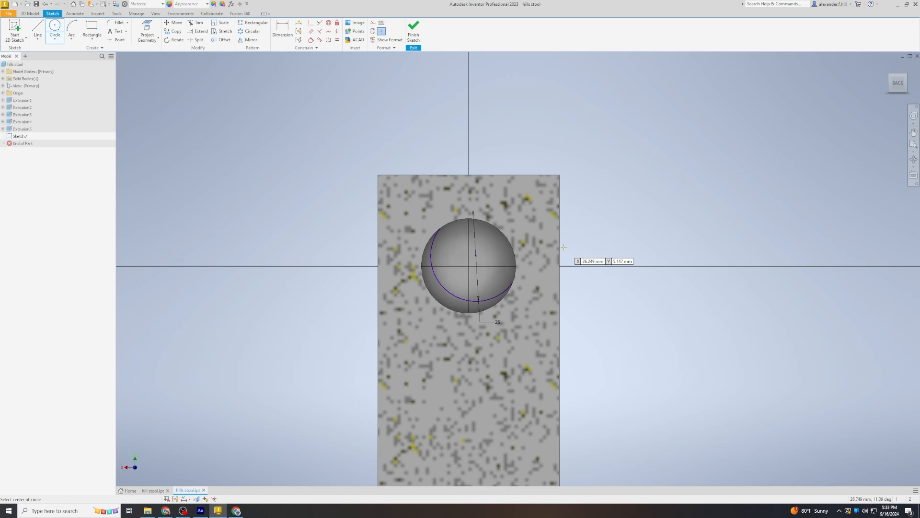
mouse_move(358, 92)
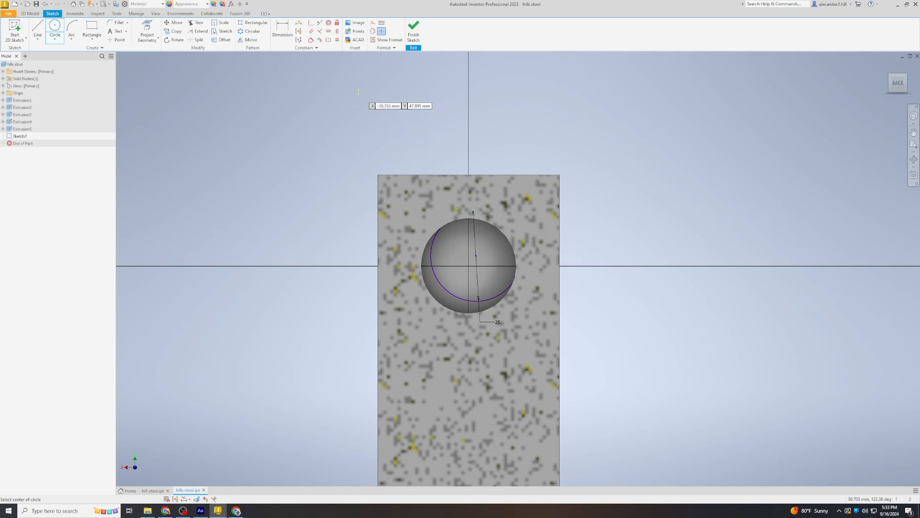
mouse_move(350, 110)
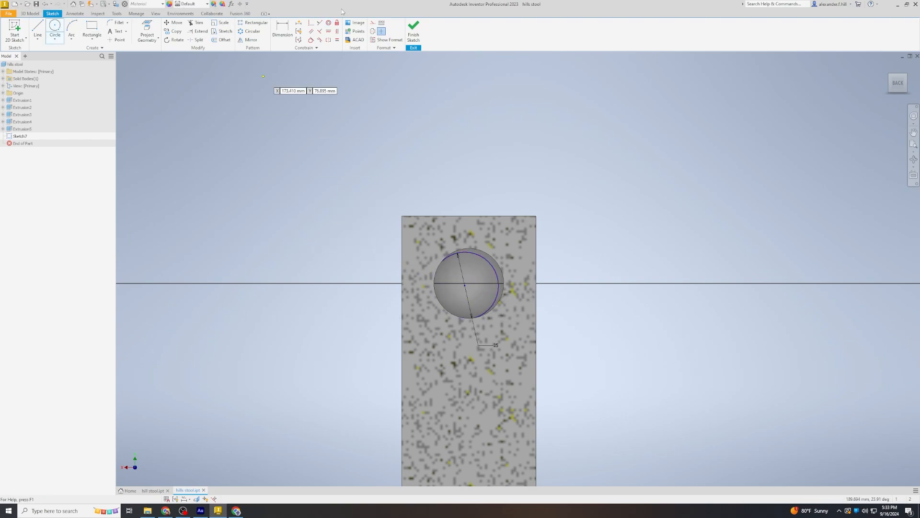
left_click(490, 253)
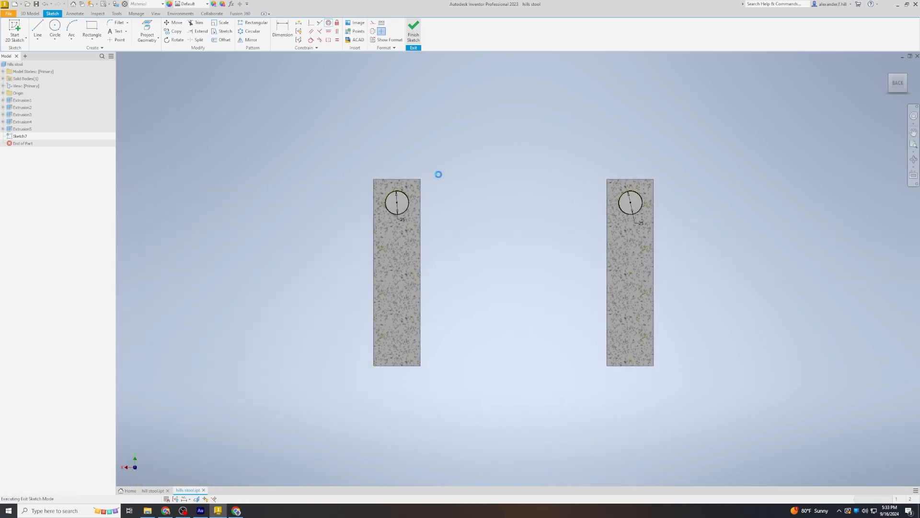
- End the half section view so all four legs appear whole again
left_click(413, 28)
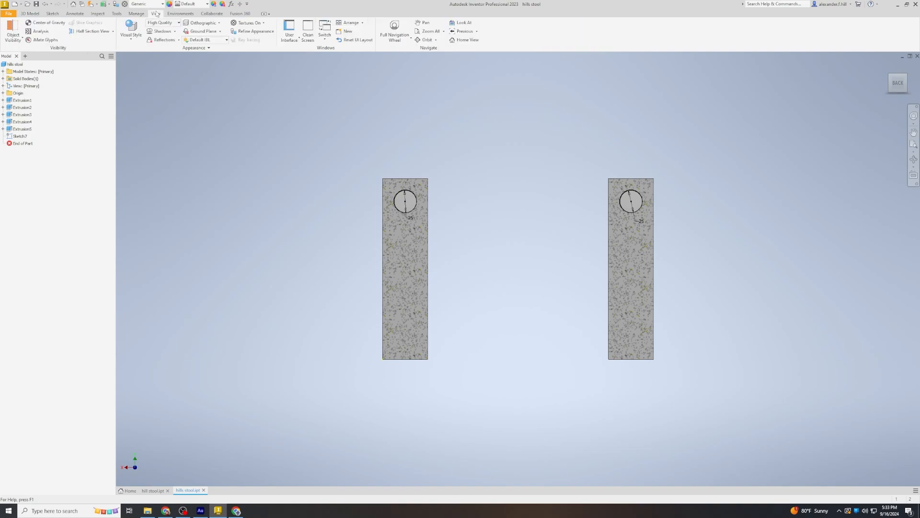
left_click(92, 32)
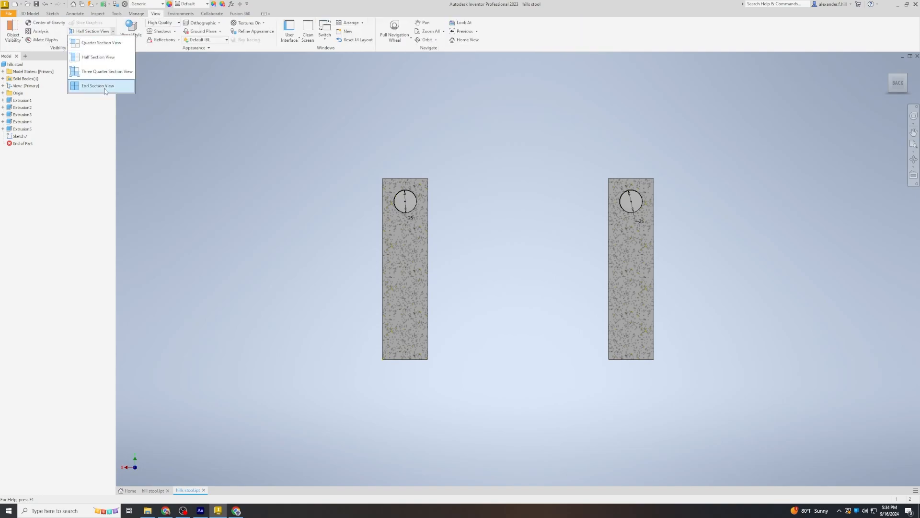
mouse_move(97, 86)
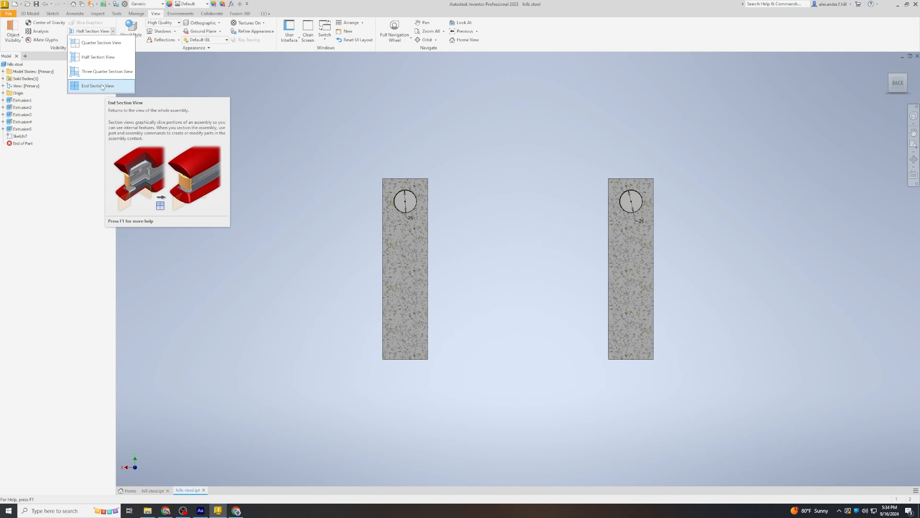
left_click(96, 85)
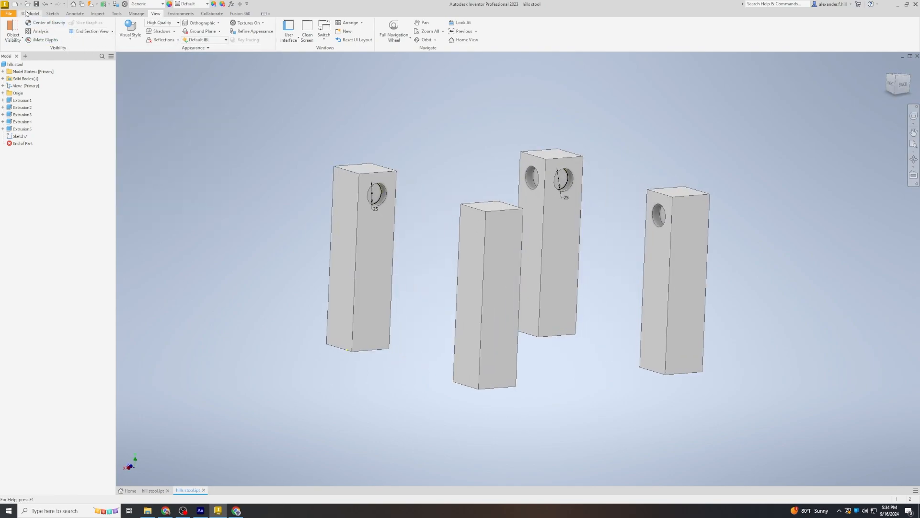
left_click(30, 13)
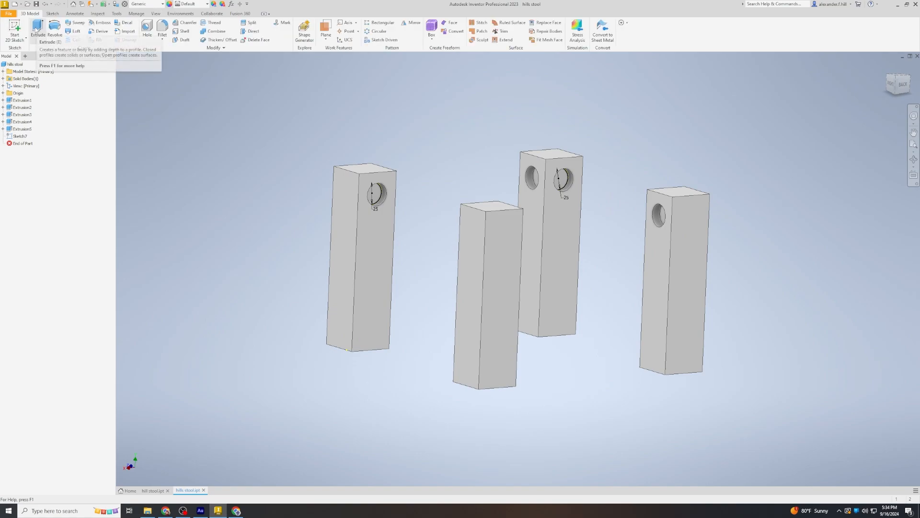
- Extrude both circle profiles to the facing legs' opposite faces, creating the two dowels
left_click(37, 34)
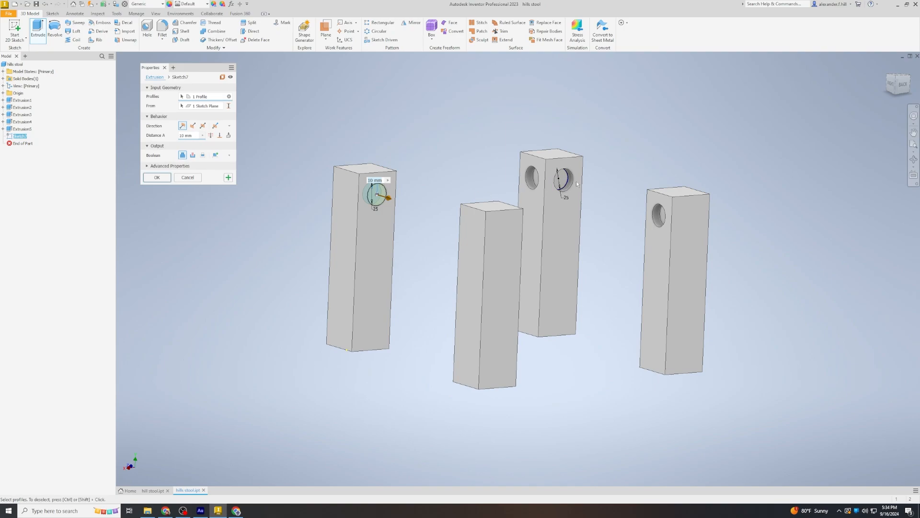
left_click(560, 181)
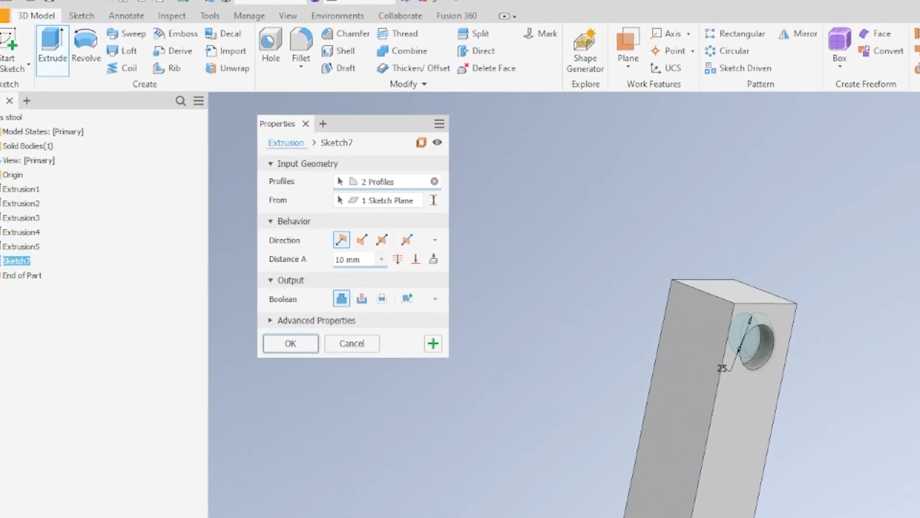
left_click(415, 258)
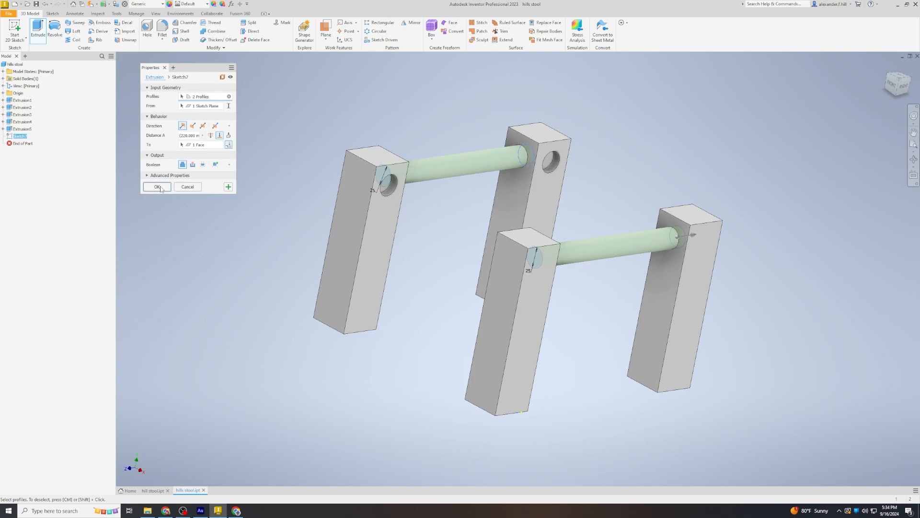
left_click(157, 186)
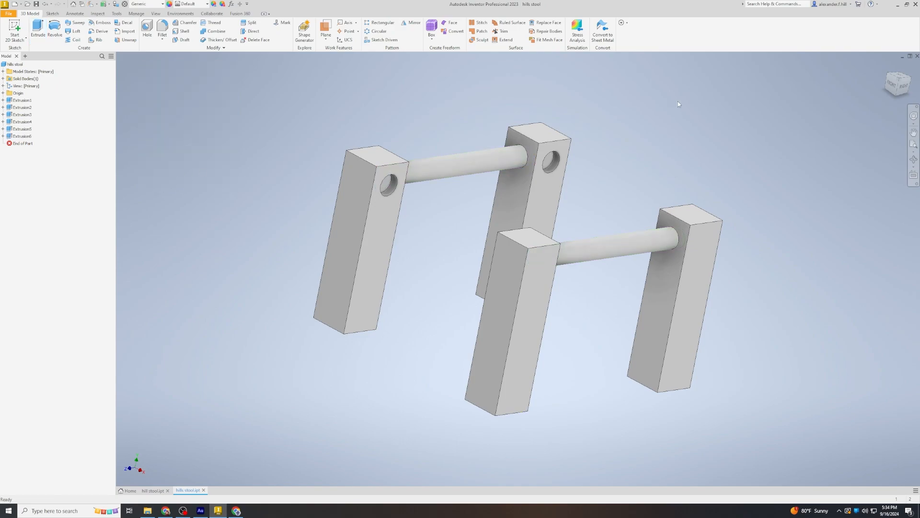
mouse_move(633, 110)
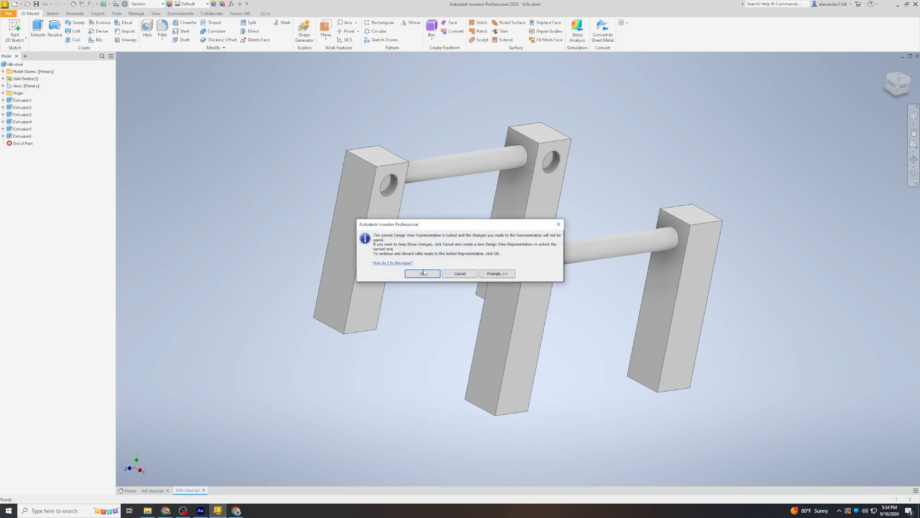
left_click(422, 273)
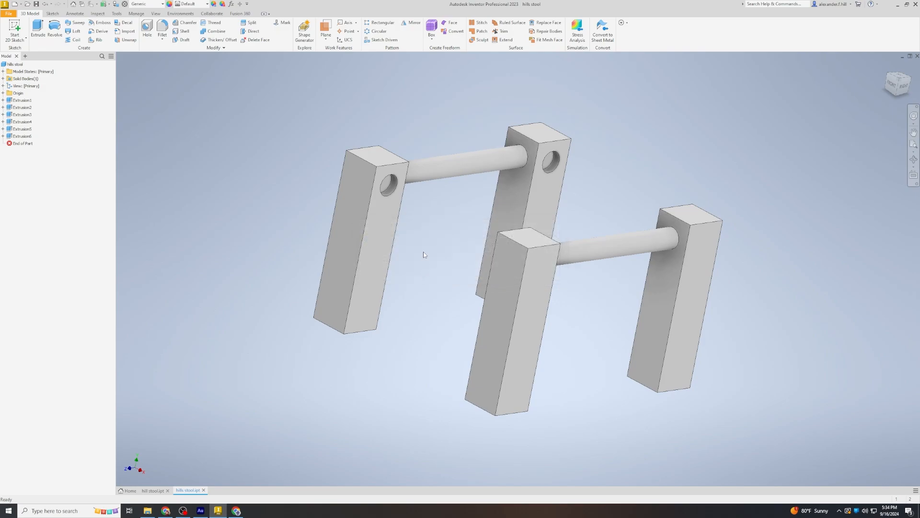
mouse_move(413, 241)
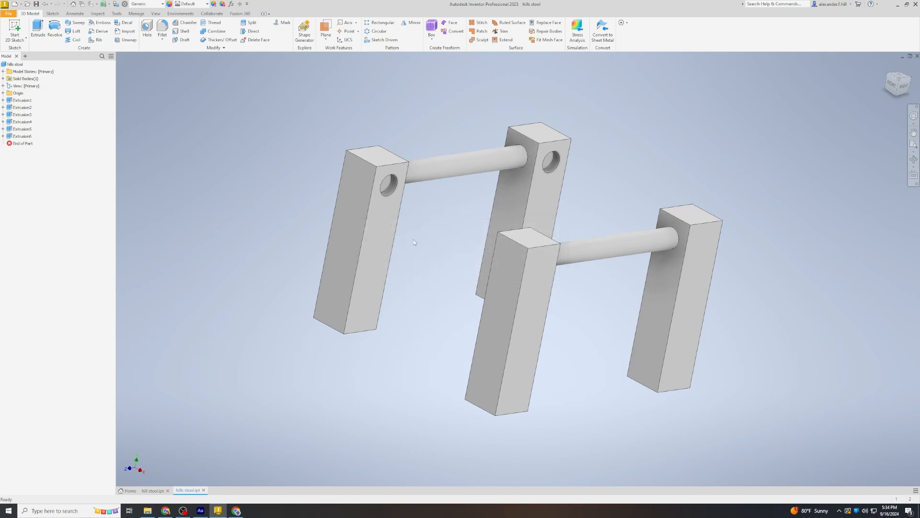